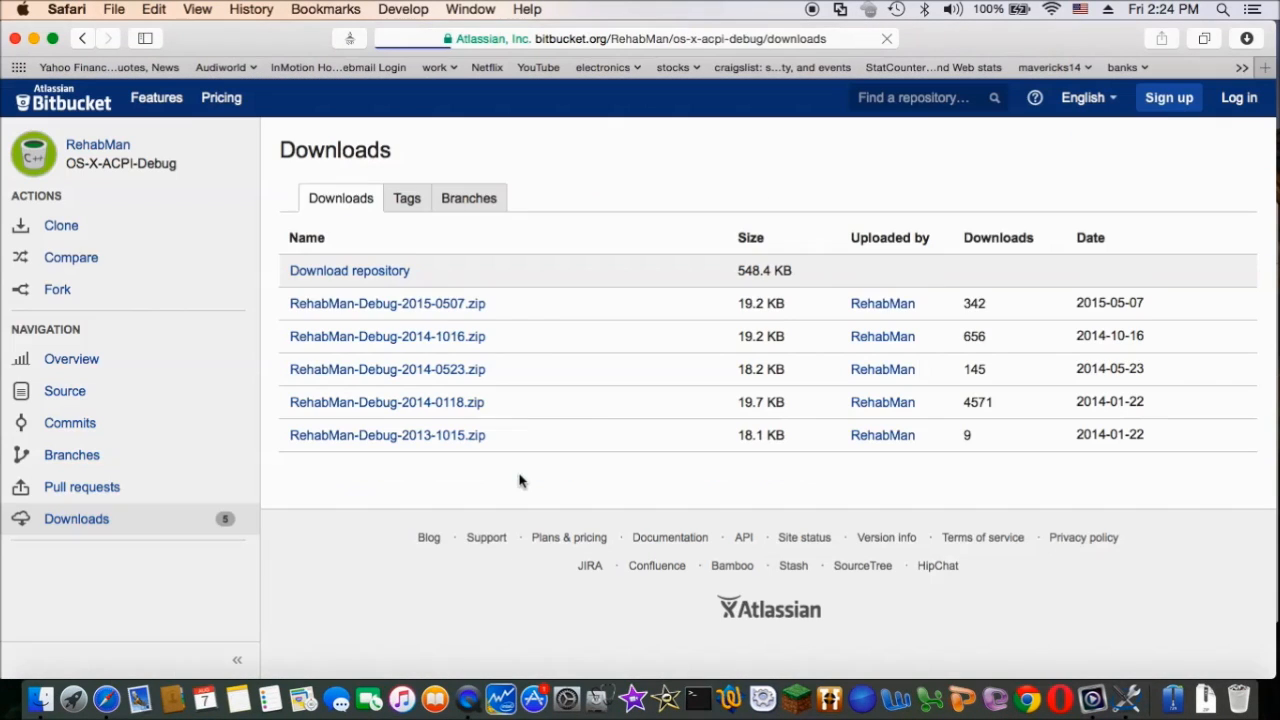
- Download RehabMan-Debug-2015-0507.zip in Safari, reveal it in Finder, and open the zip
{"action": "left_click", "coordinate": [387, 303]}
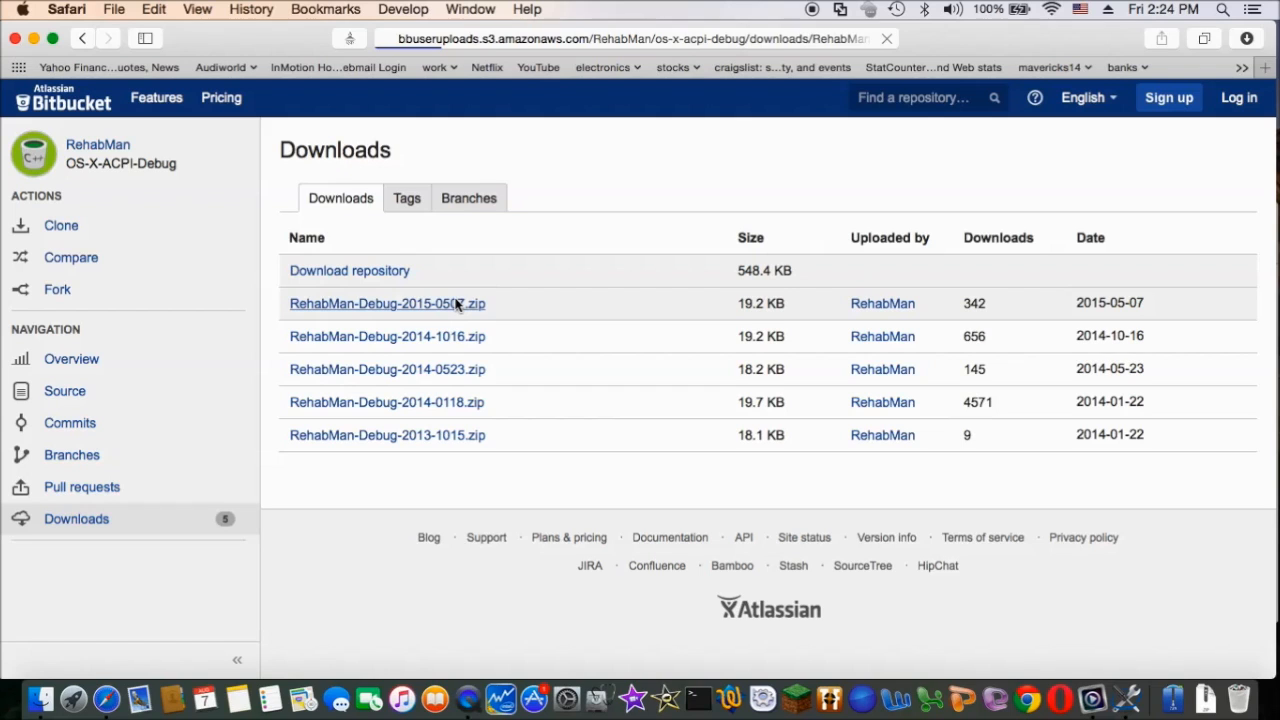
{"action": "left_click", "coordinate": [387, 303]}
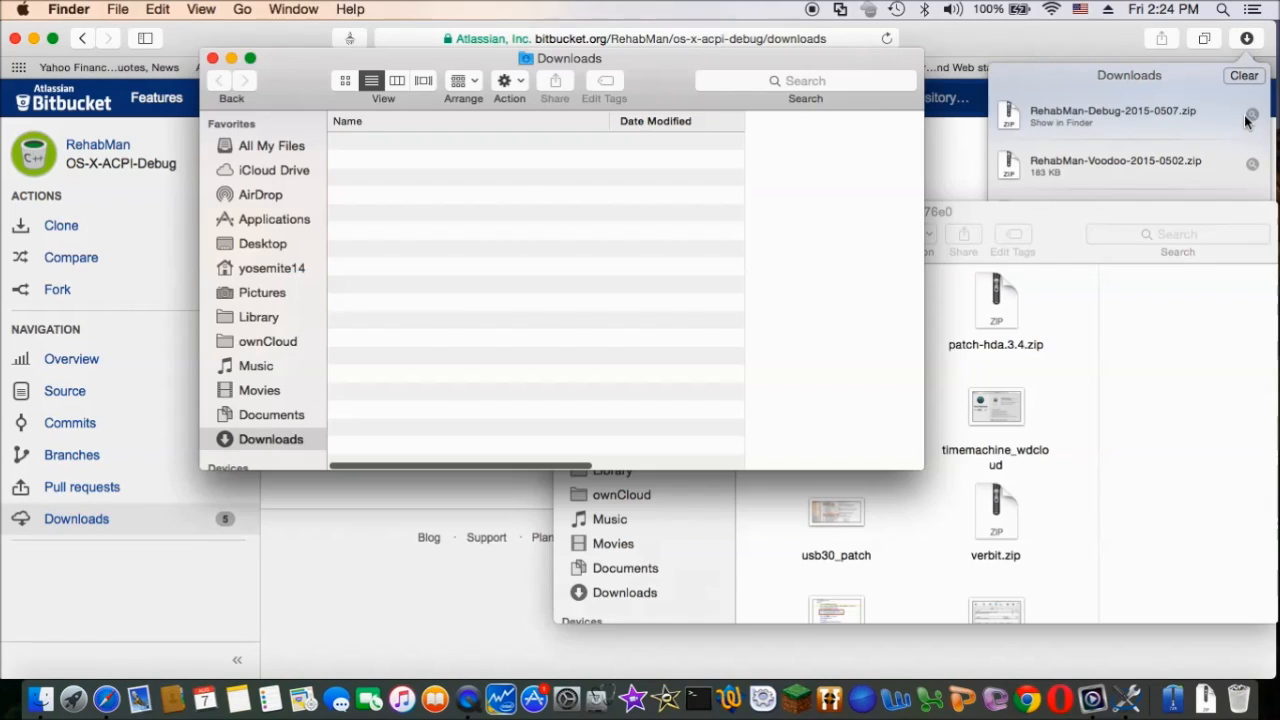
{"action": "left_click", "coordinate": [460, 404]}
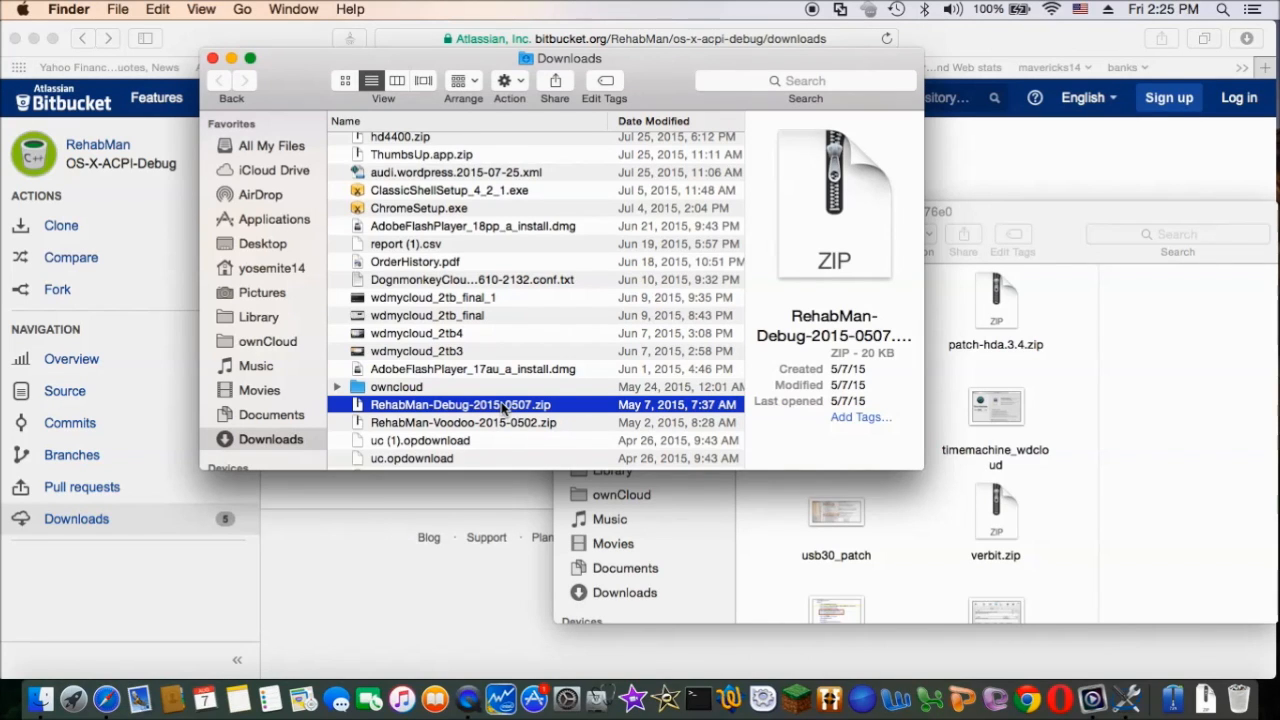
{"action": "double_click", "coordinate": [460, 404]}
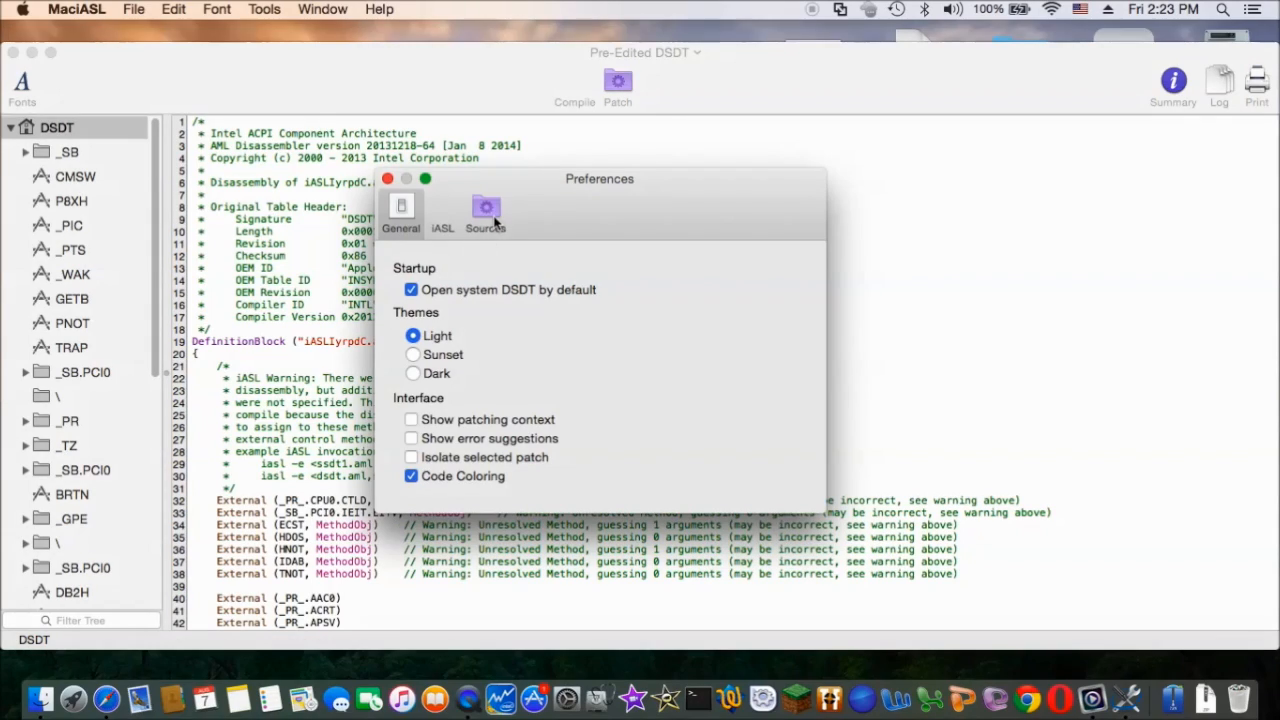
- Add a rehabman_acpi_debug patch source with its raw.github.com URL under Sources
{"action": "left_click", "coordinate": [485, 215]}
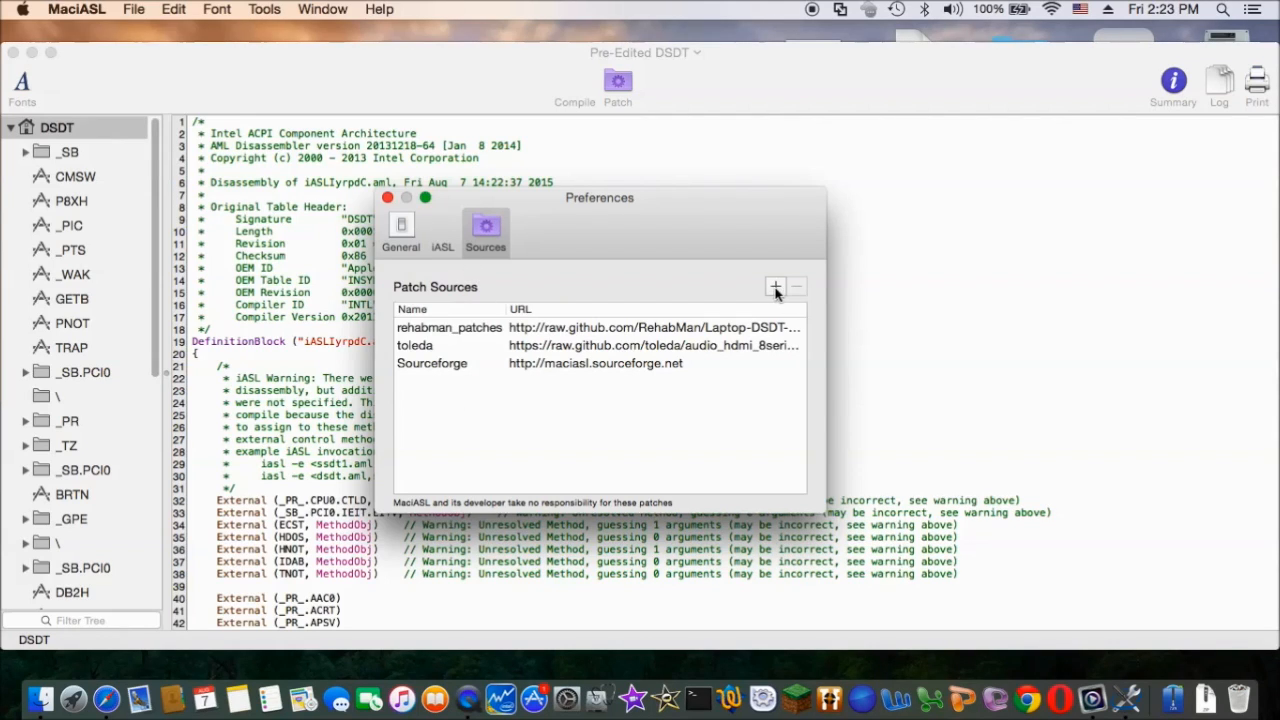
{"action": "left_click", "coordinate": [775, 287]}
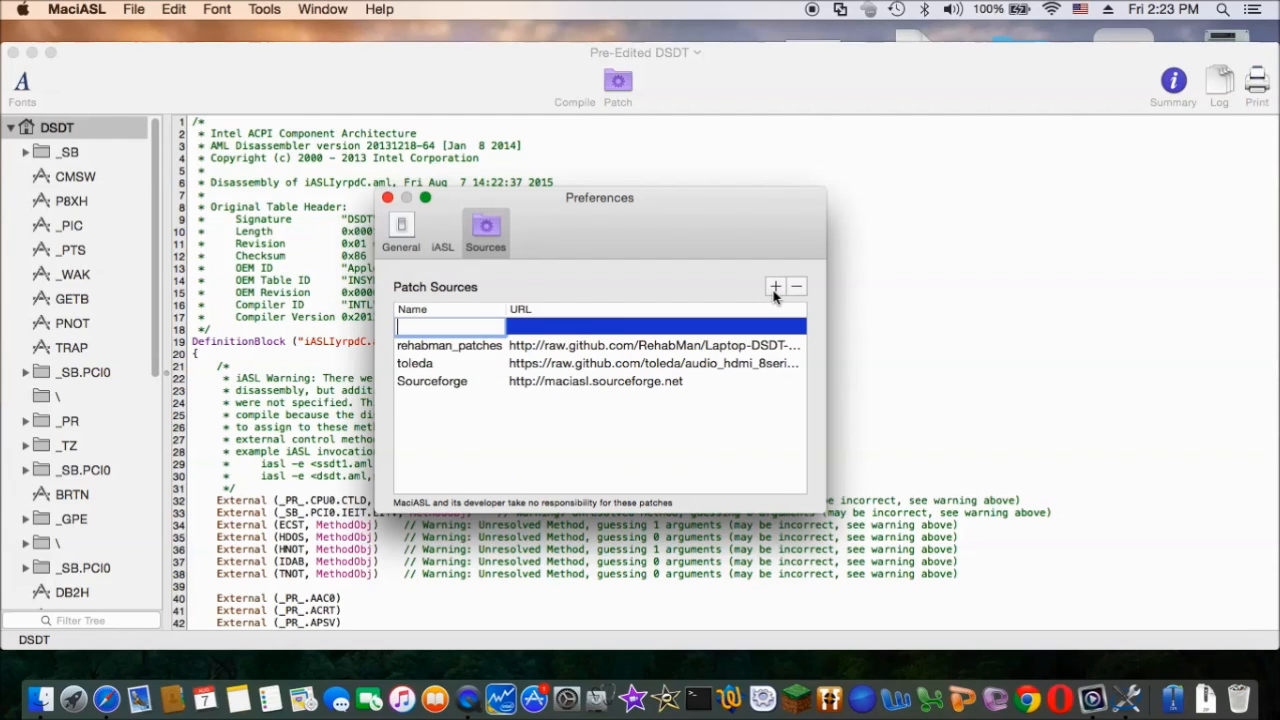
{"action": "type", "text": "rehabman_acpi..."}
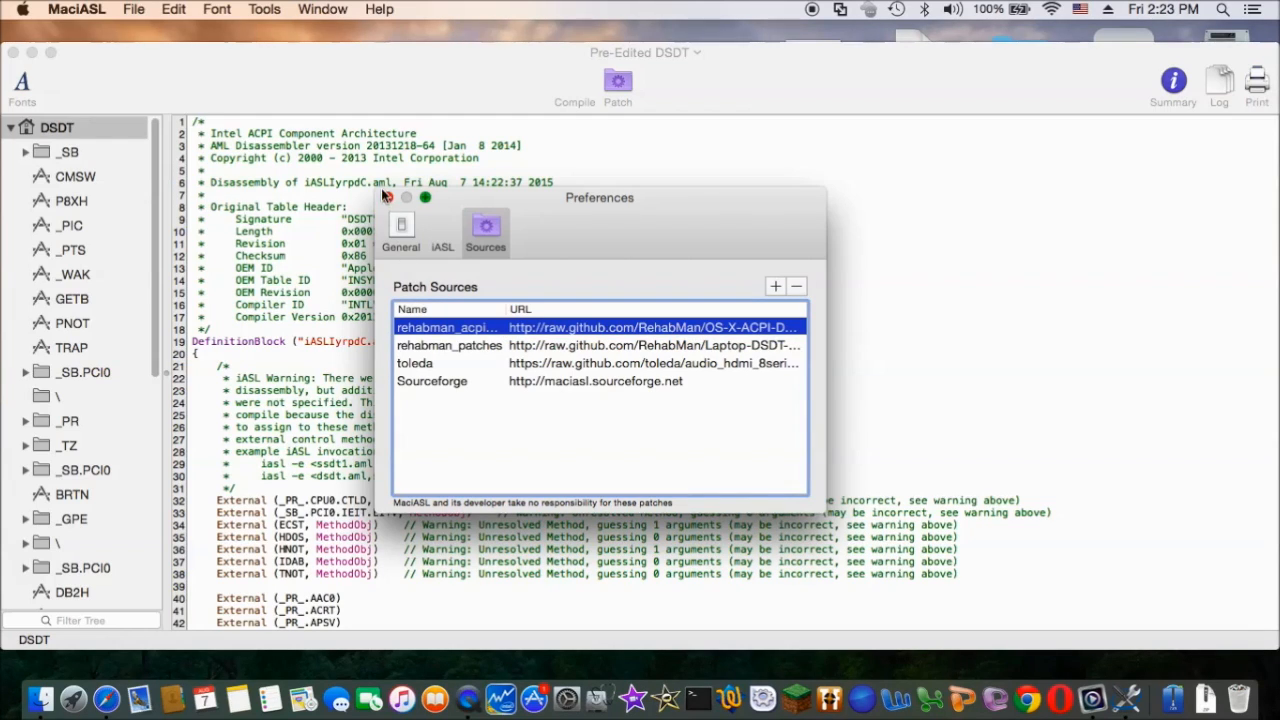
{"action": "left_click", "coordinate": [391, 197]}
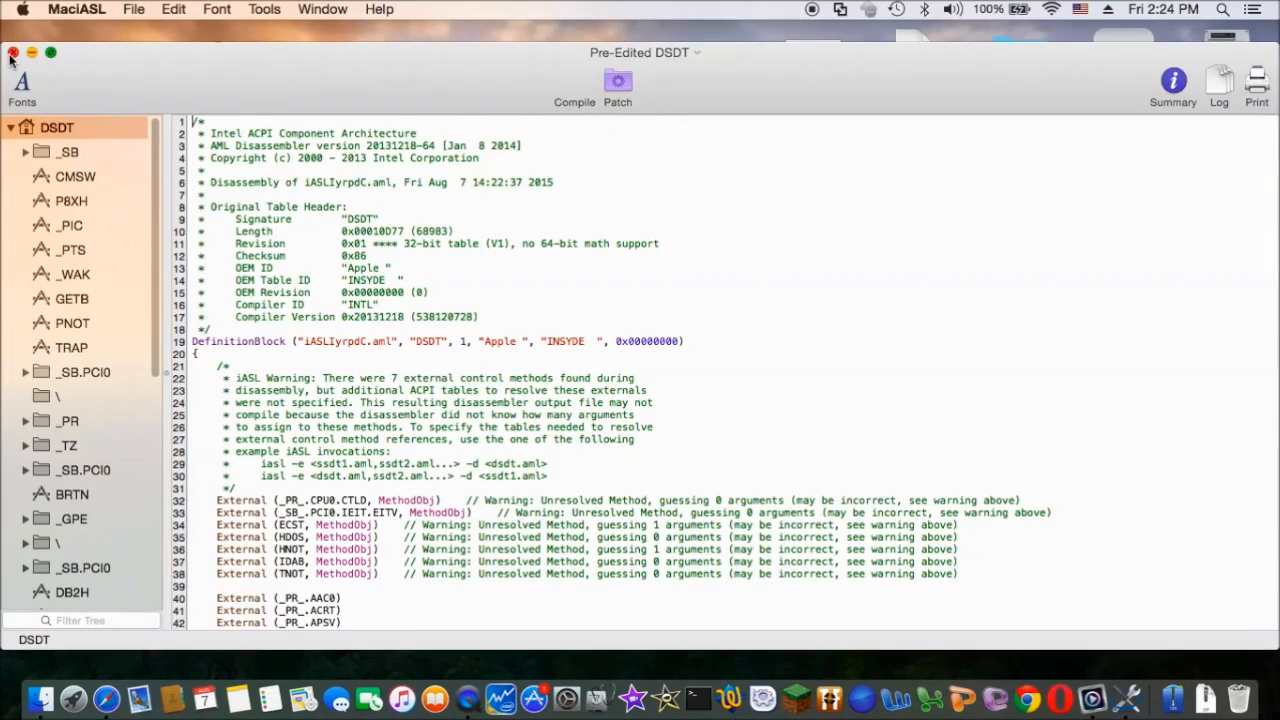
- Close the pre-edited DSDT, open DSDT_usb3_12.dsl, and save it as DSDT_acpi_debug.dsl
{"action": "left_click", "coordinate": [13, 52]}
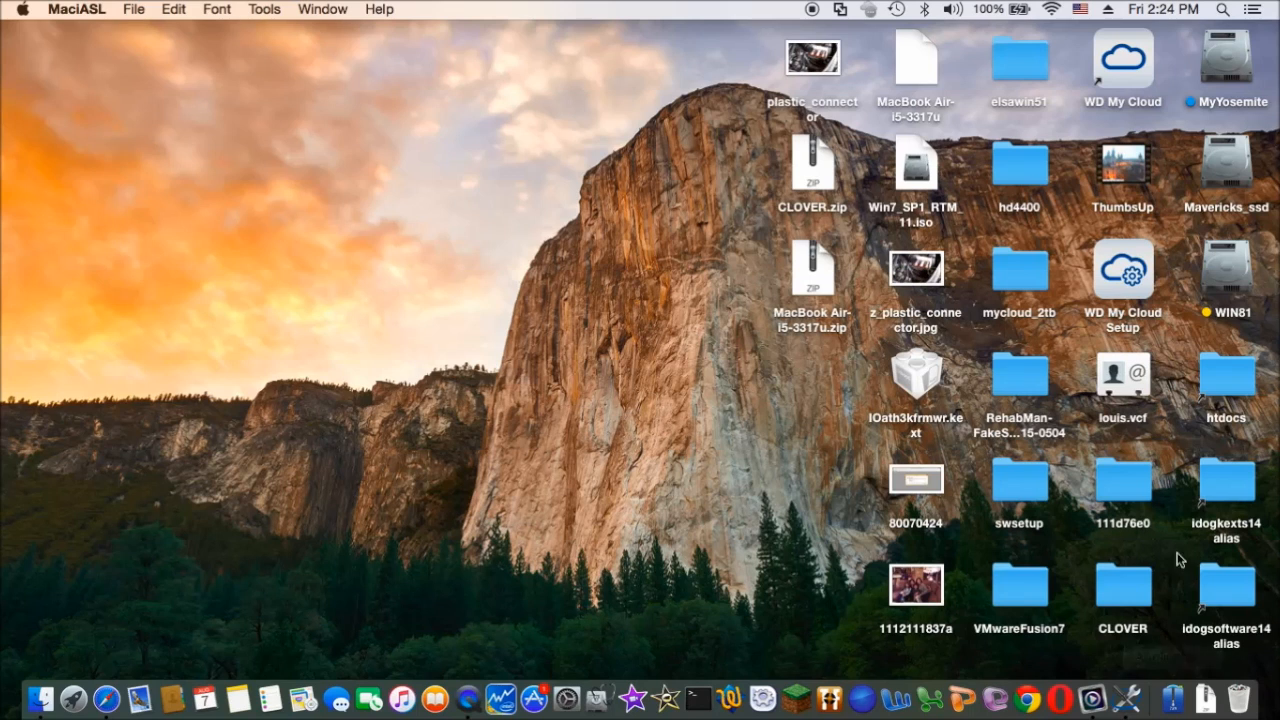
{"action": "left_click", "coordinate": [1122, 482]}
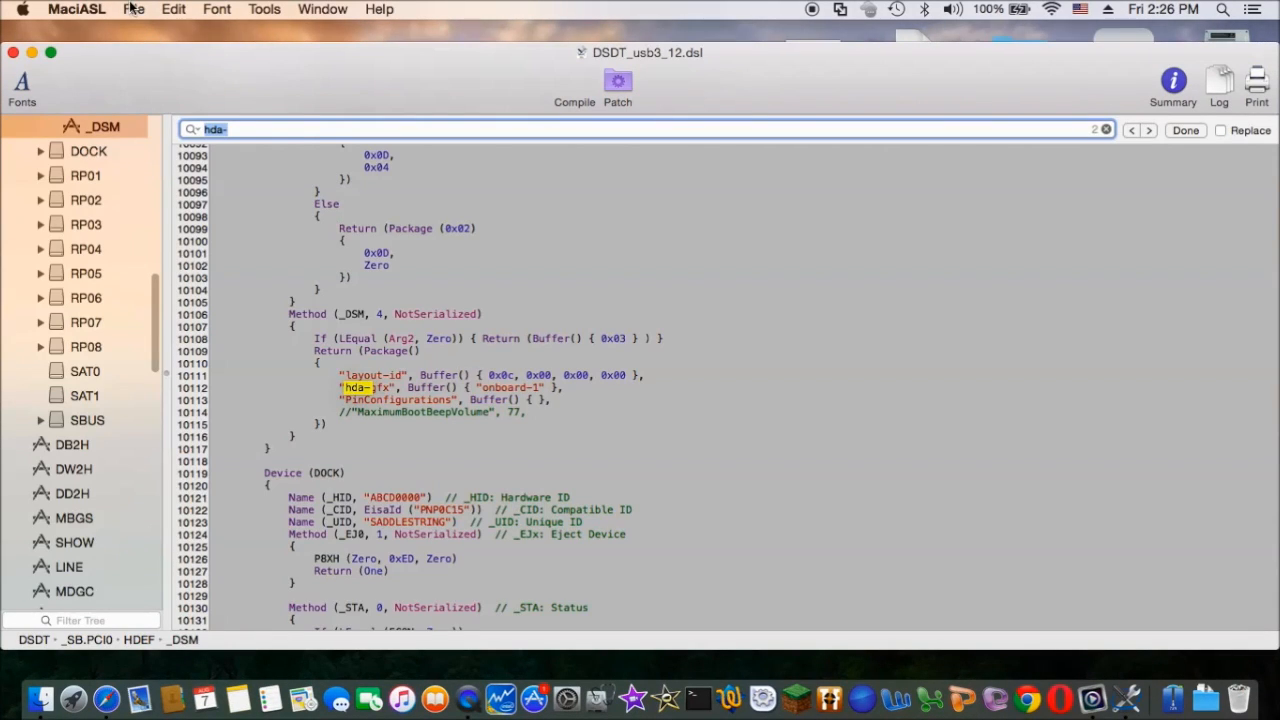
{"action": "left_click", "coordinate": [133, 9]}
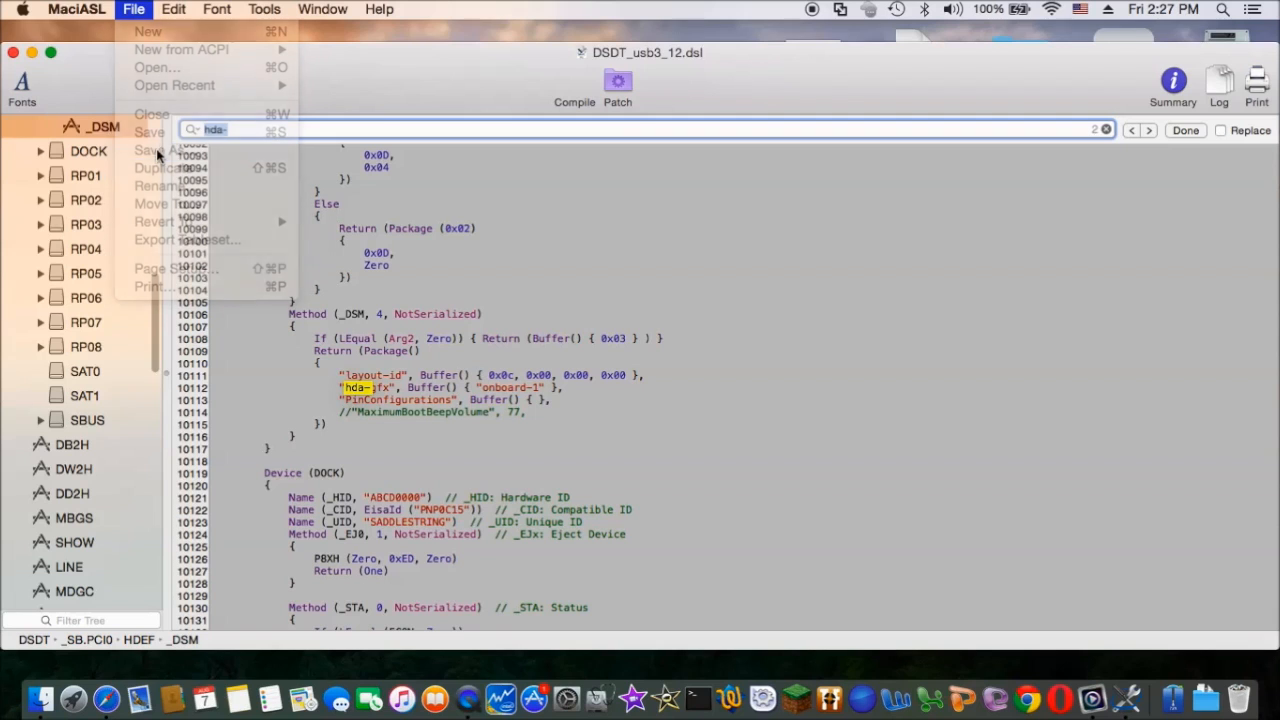
{"action": "left_click", "coordinate": [164, 150]}
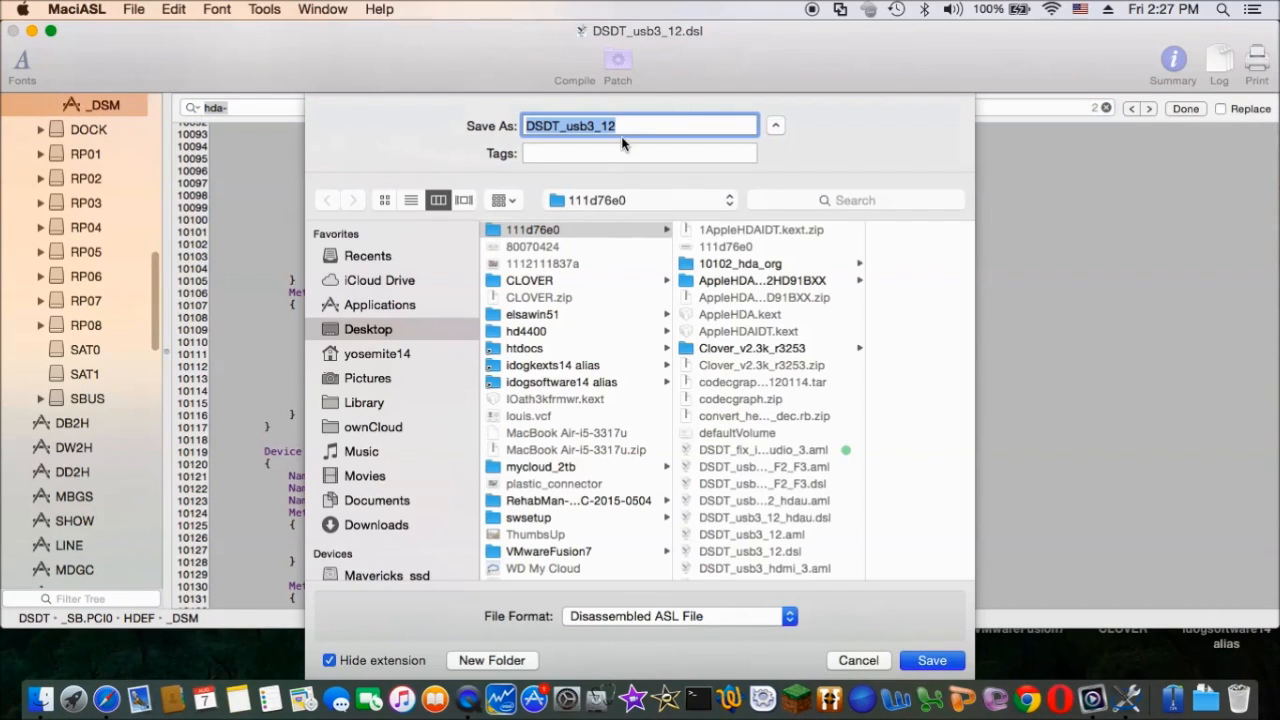
{"action": "left_click", "coordinate": [633, 125]}
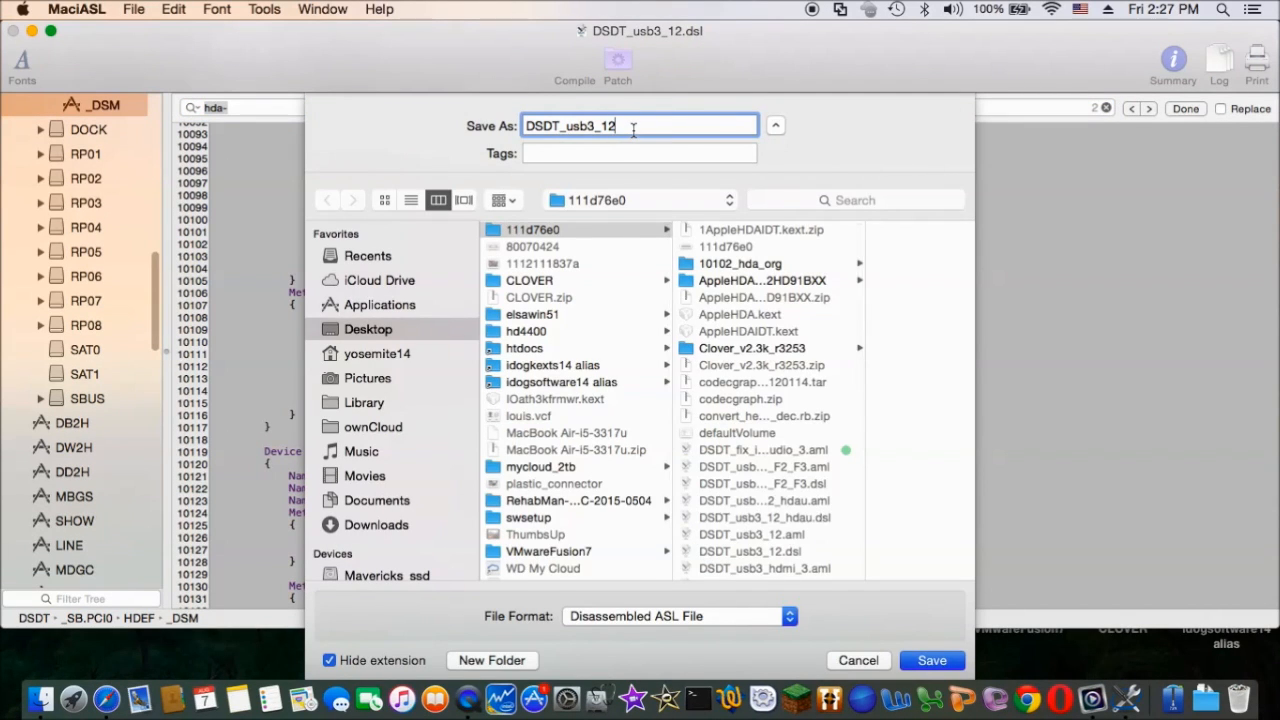
{"action": "type", "text": "DSDT_acpi"}
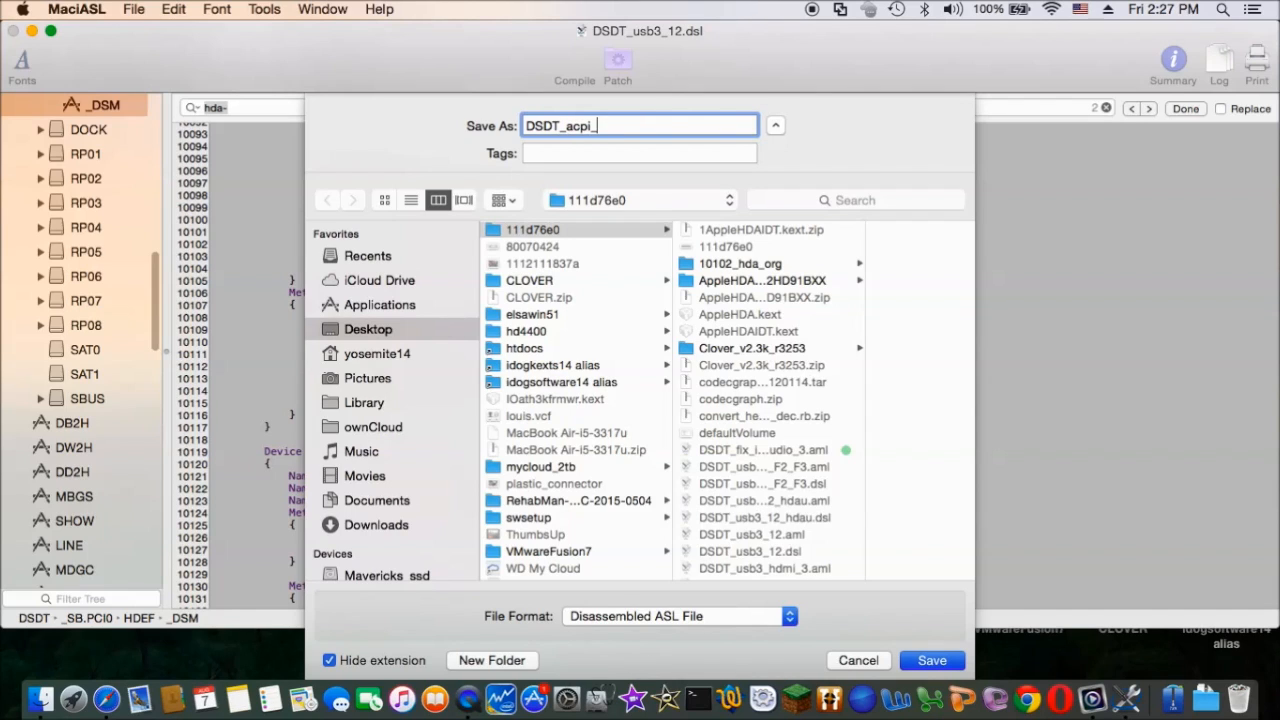
{"action": "type", "text": "debug"}
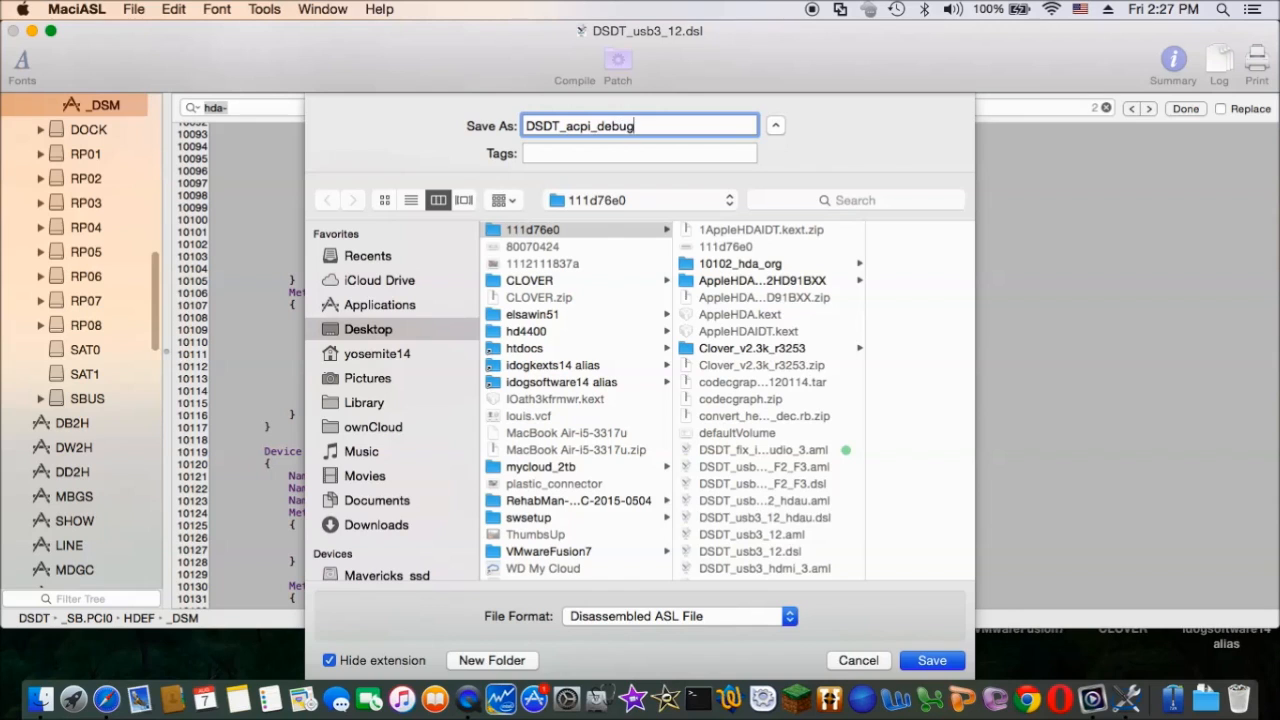
{"action": "type", "text": "dl"}
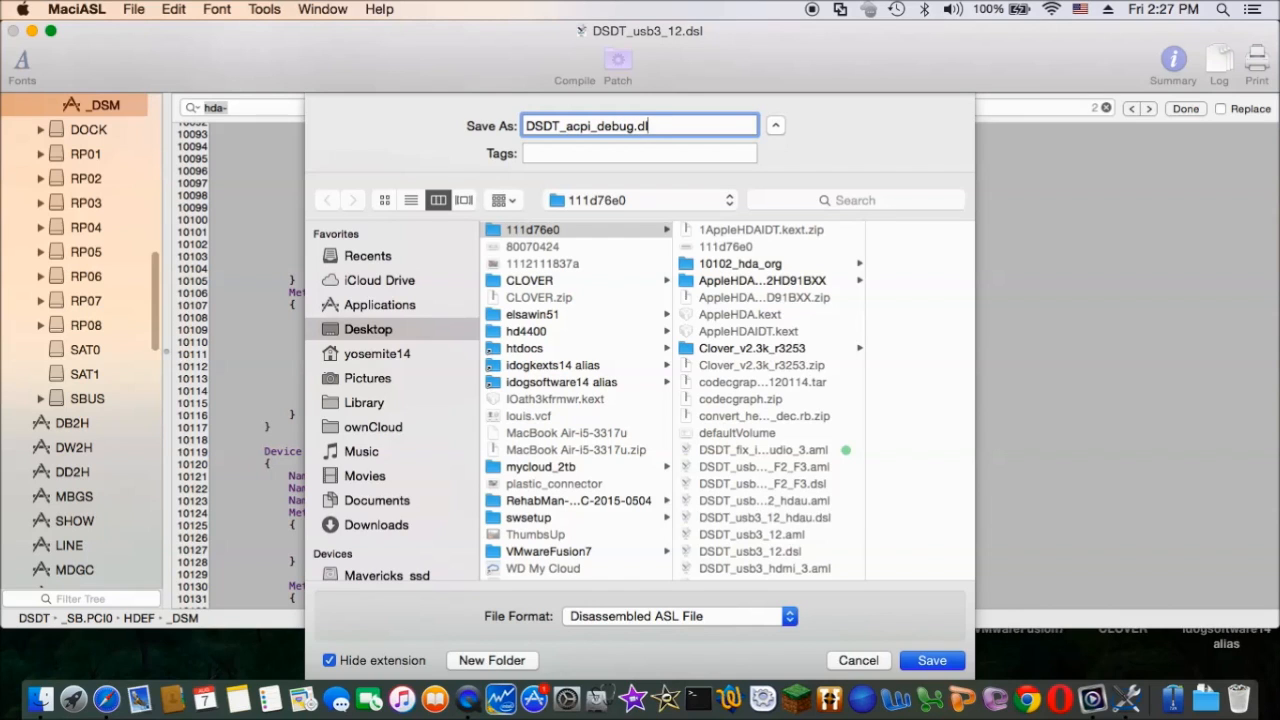
{"action": "left_click", "coordinate": [857, 660]}
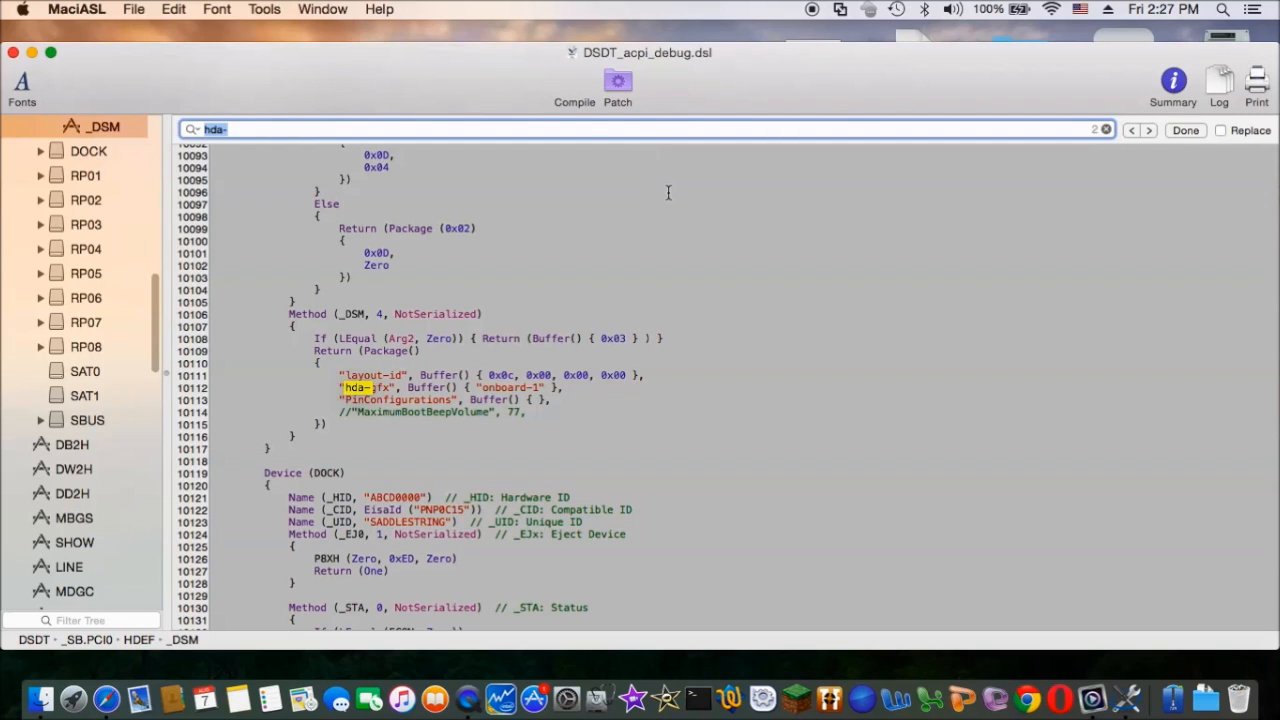
- Apply the Add DSDT Debug Methods patch from rehabman_acpi_debug
{"action": "left_click", "coordinate": [618, 82]}
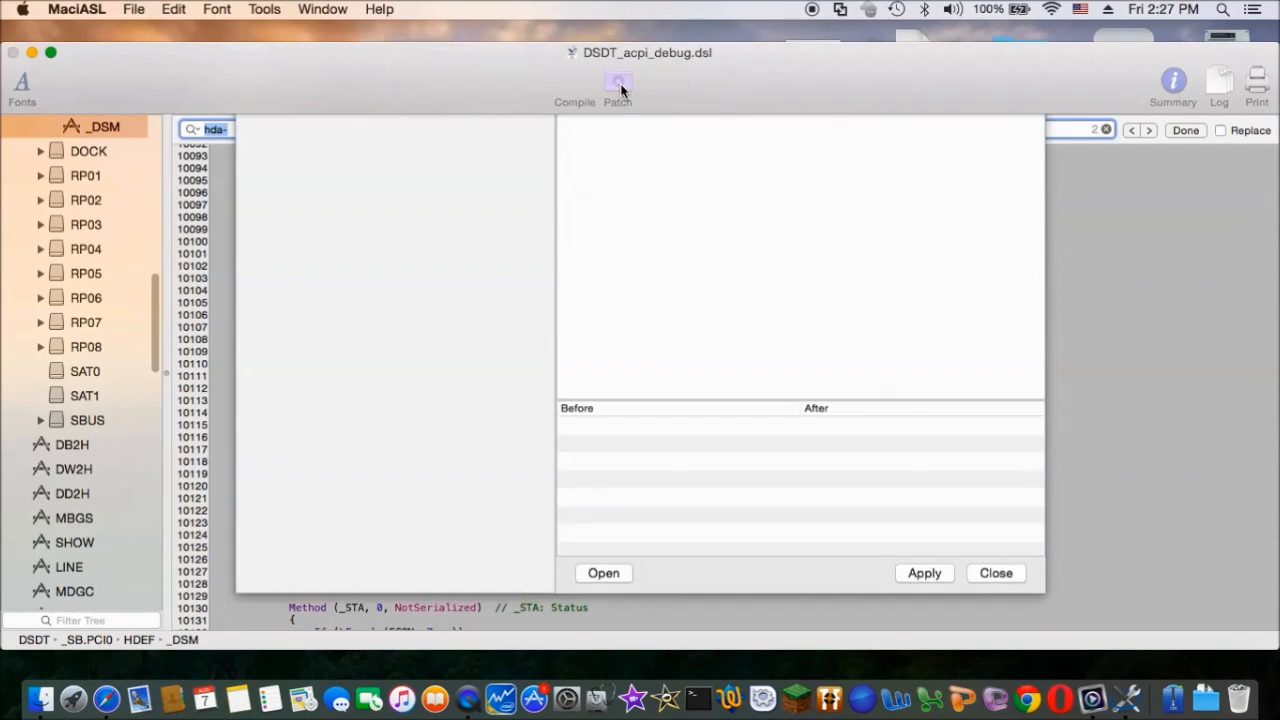
{"action": "left_click", "coordinate": [617, 87]}
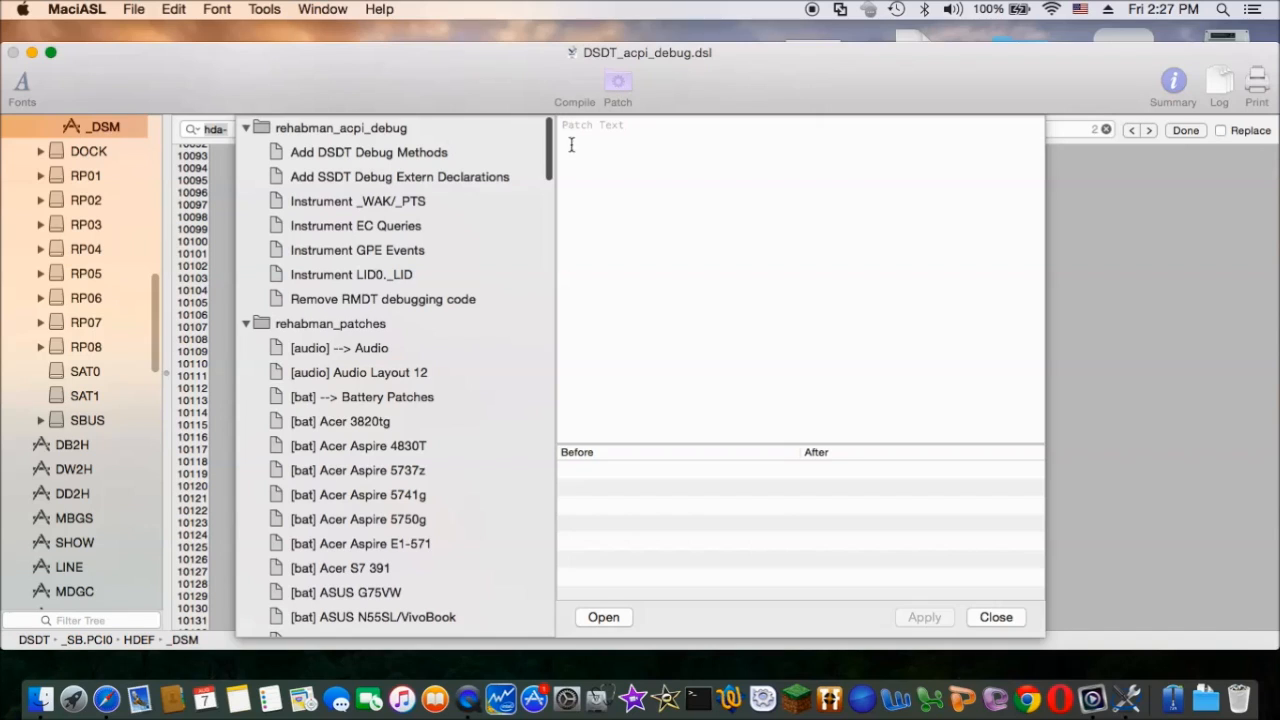
{"action": "left_click", "coordinate": [369, 152]}
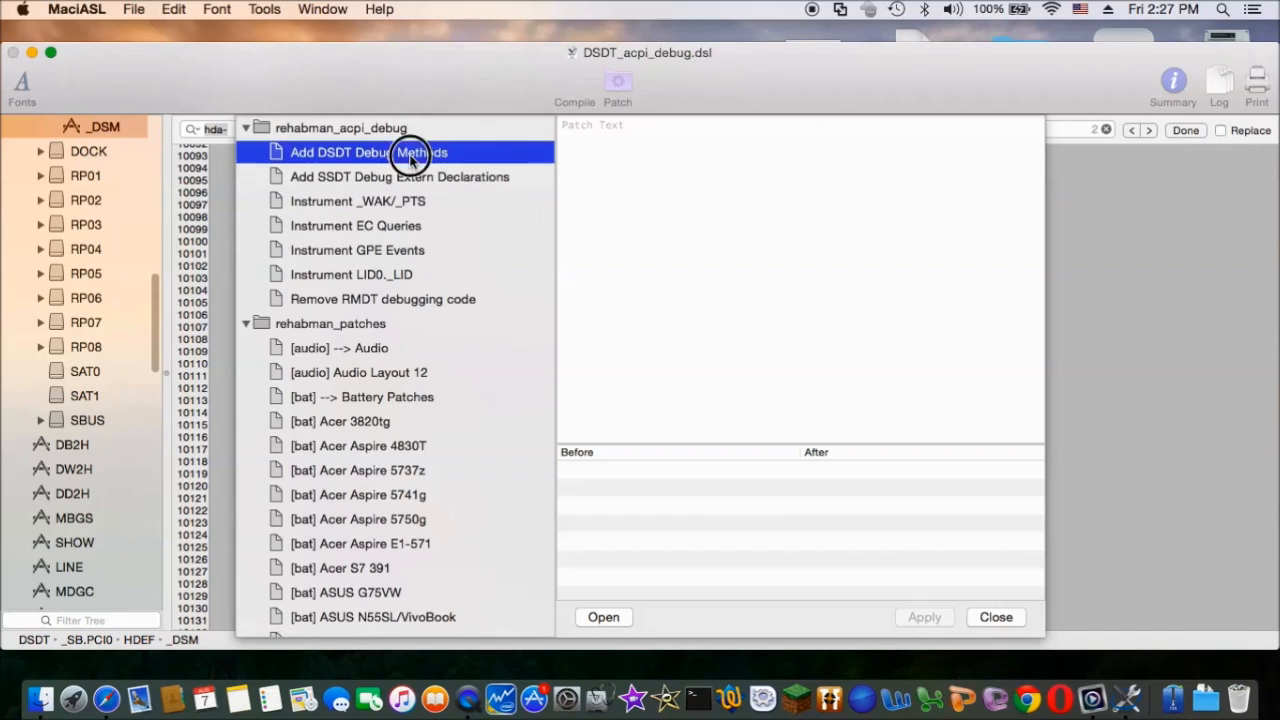
{"action": "left_click", "coordinate": [369, 152]}
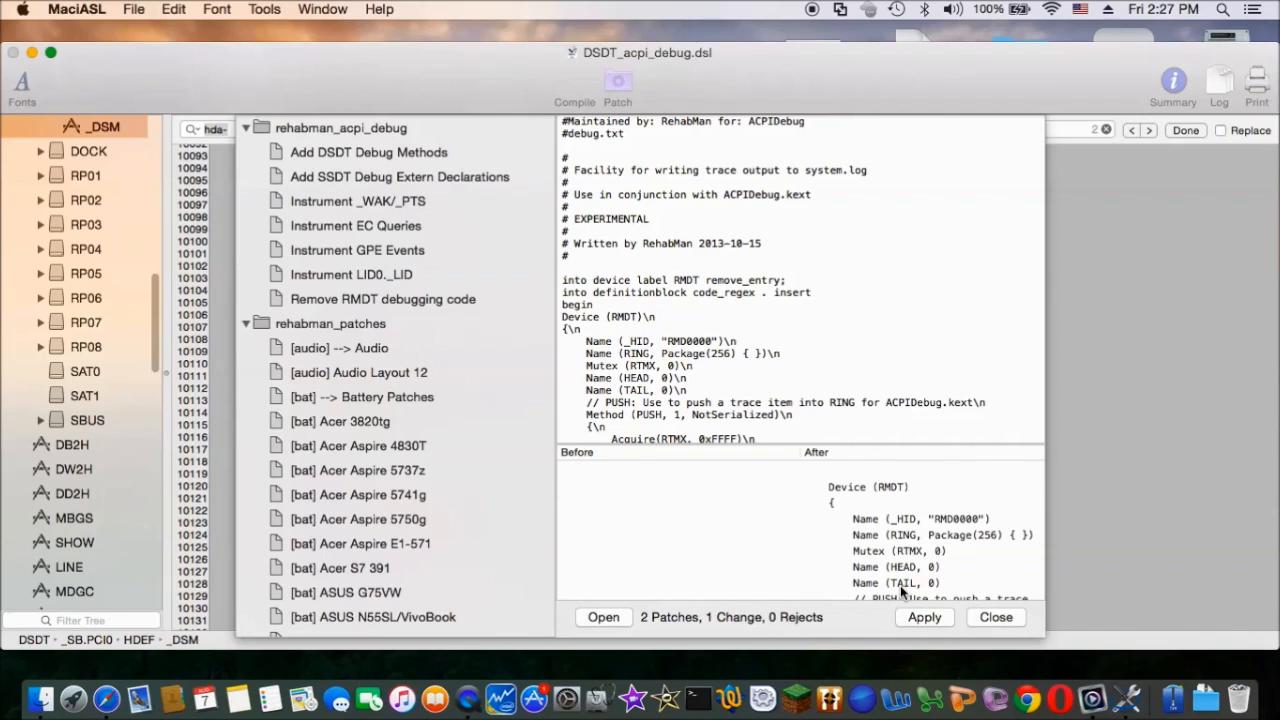
{"action": "left_click", "coordinate": [923, 617]}
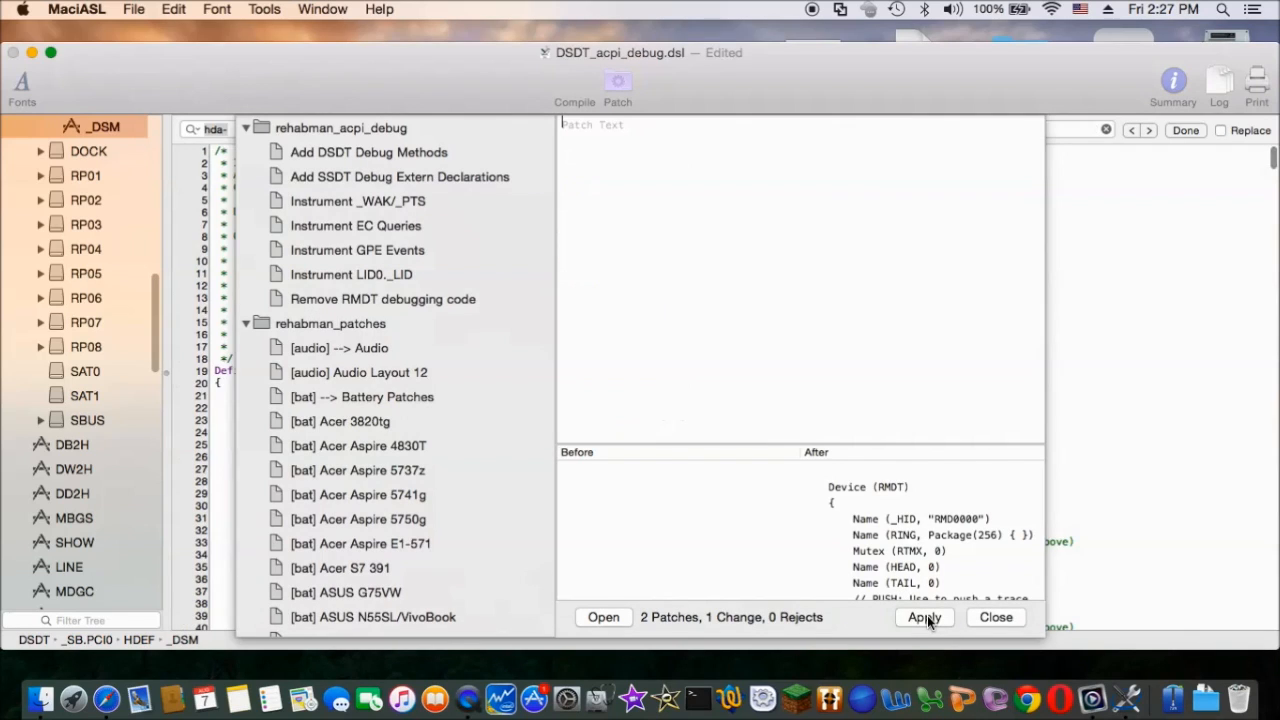
{"action": "left_click", "coordinate": [923, 617]}
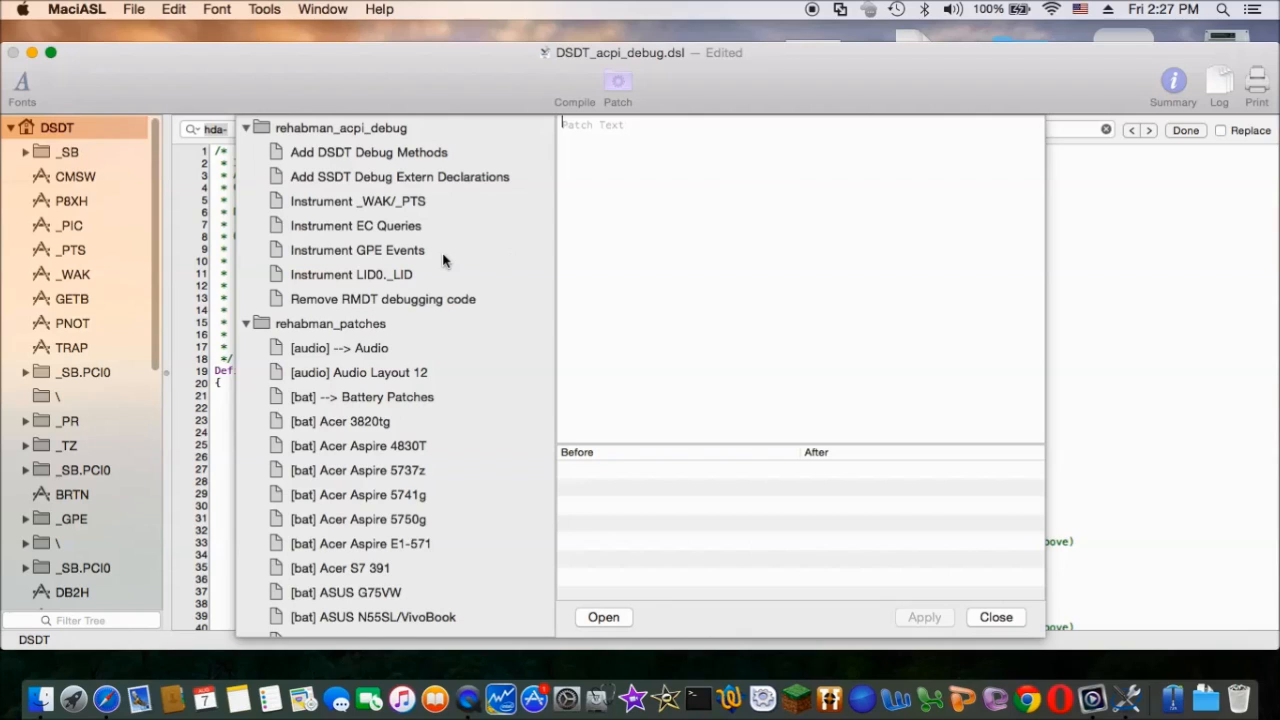
{"action": "mouse_move", "coordinate": [398, 228]}
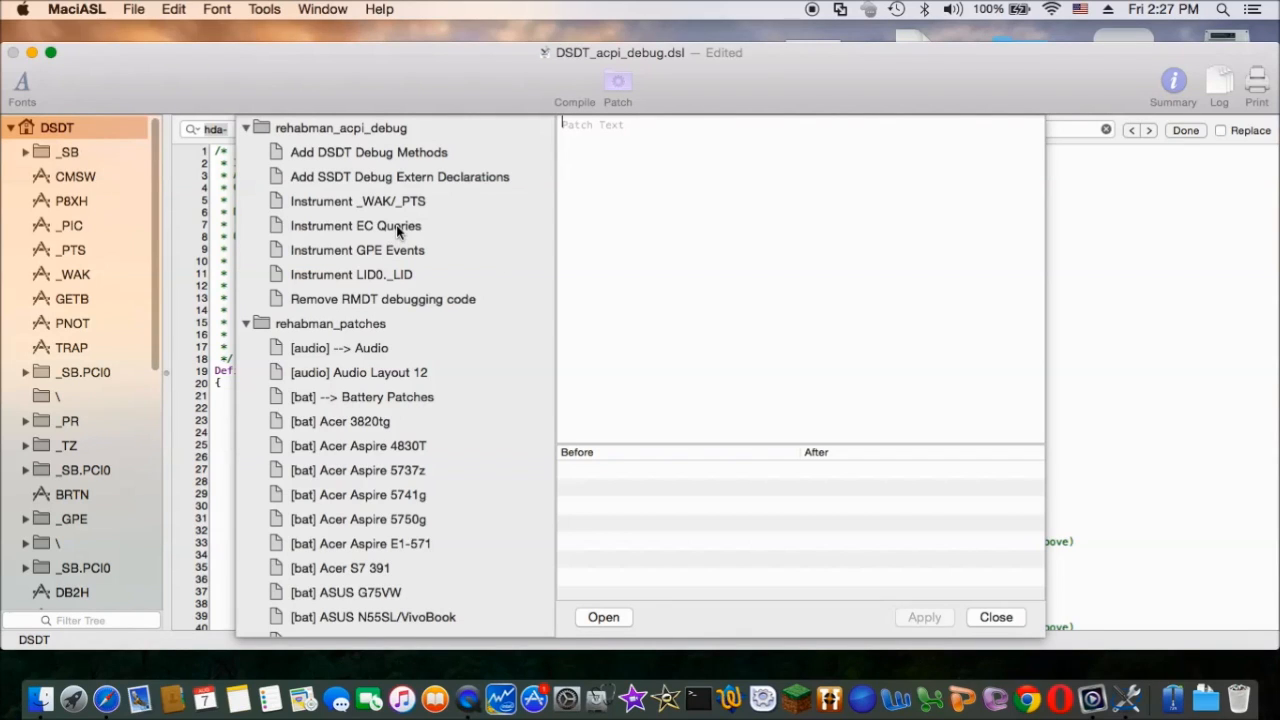
- Apply the Instrument EC Queries patch and close the patch window
{"action": "left_click", "coordinate": [355, 225]}
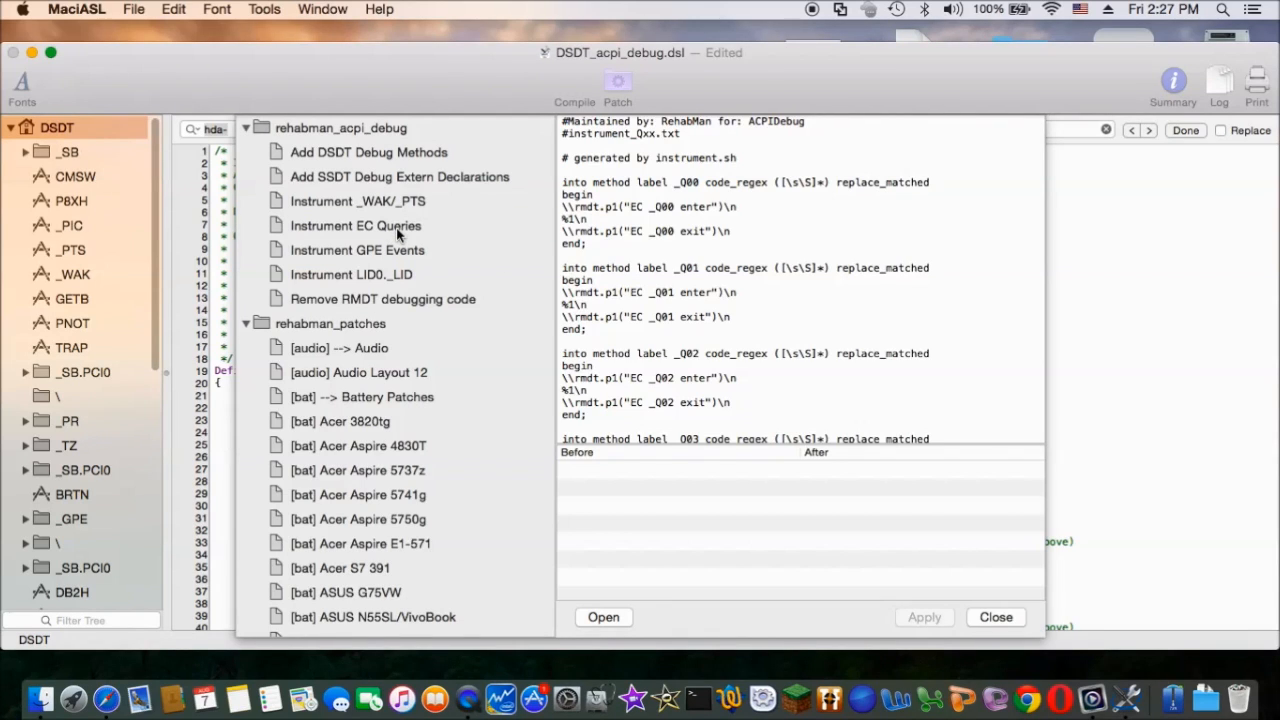
{"action": "mouse_move", "coordinate": [912, 598]}
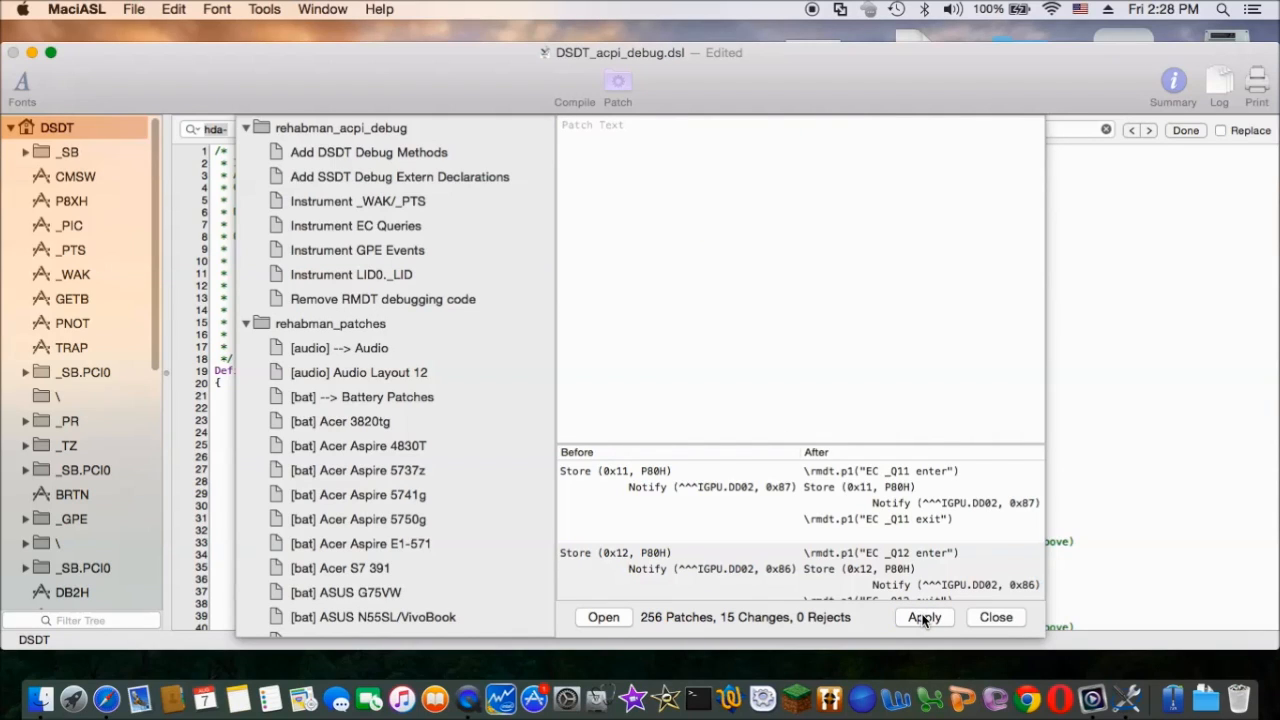
{"action": "left_click", "coordinate": [923, 617]}
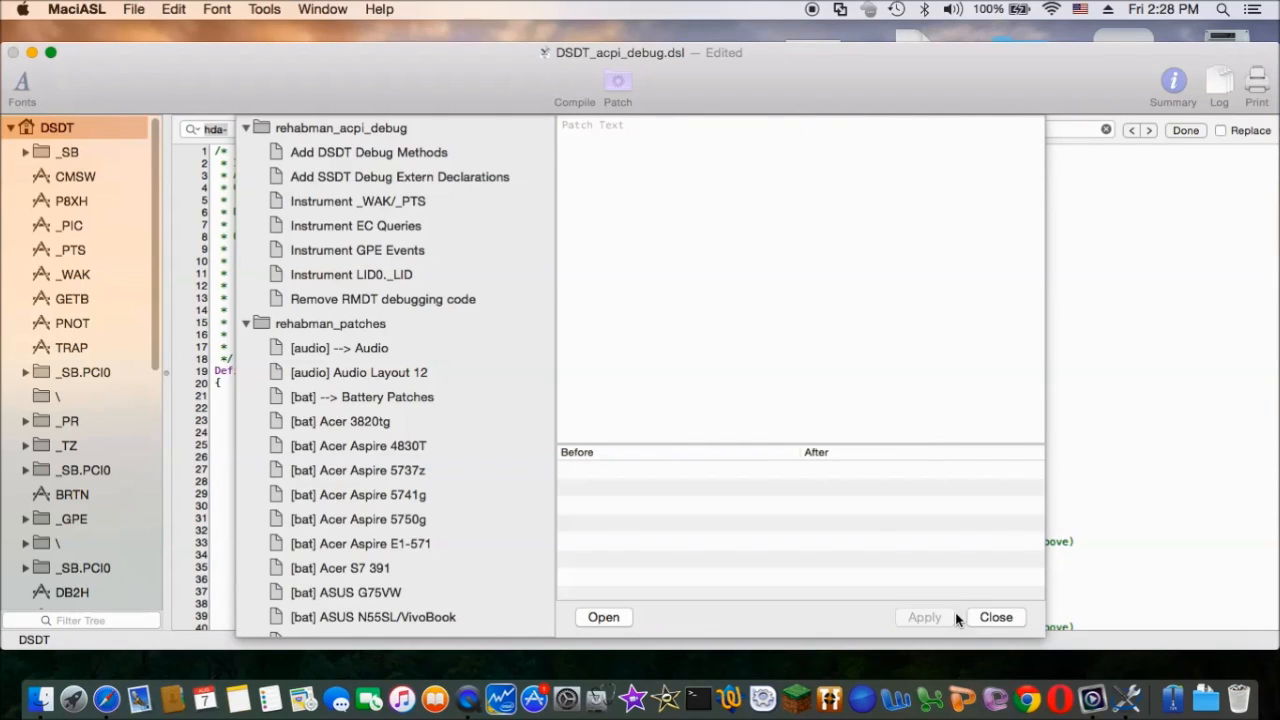
{"action": "left_click", "coordinate": [995, 617]}
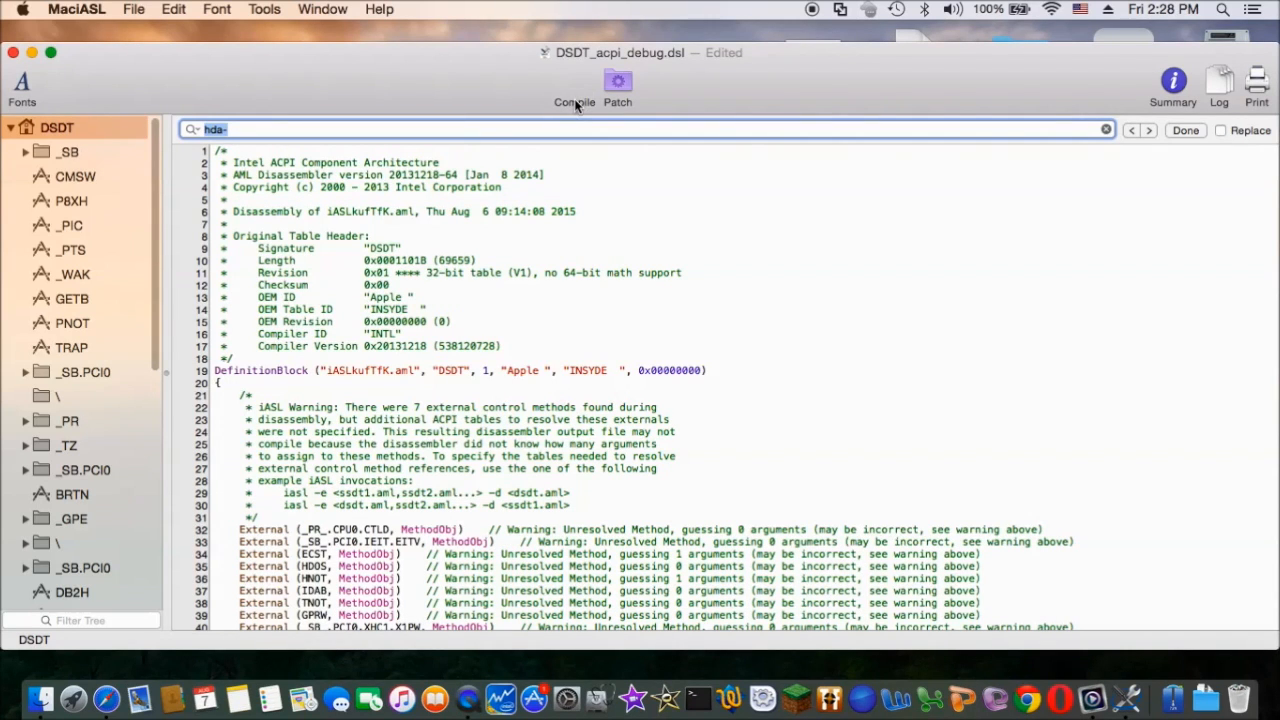
- Compile with 0 errors and save as DSDT_acpi_debug.aml in ACPI Machine Language Binary format
{"action": "left_click", "coordinate": [574, 90]}
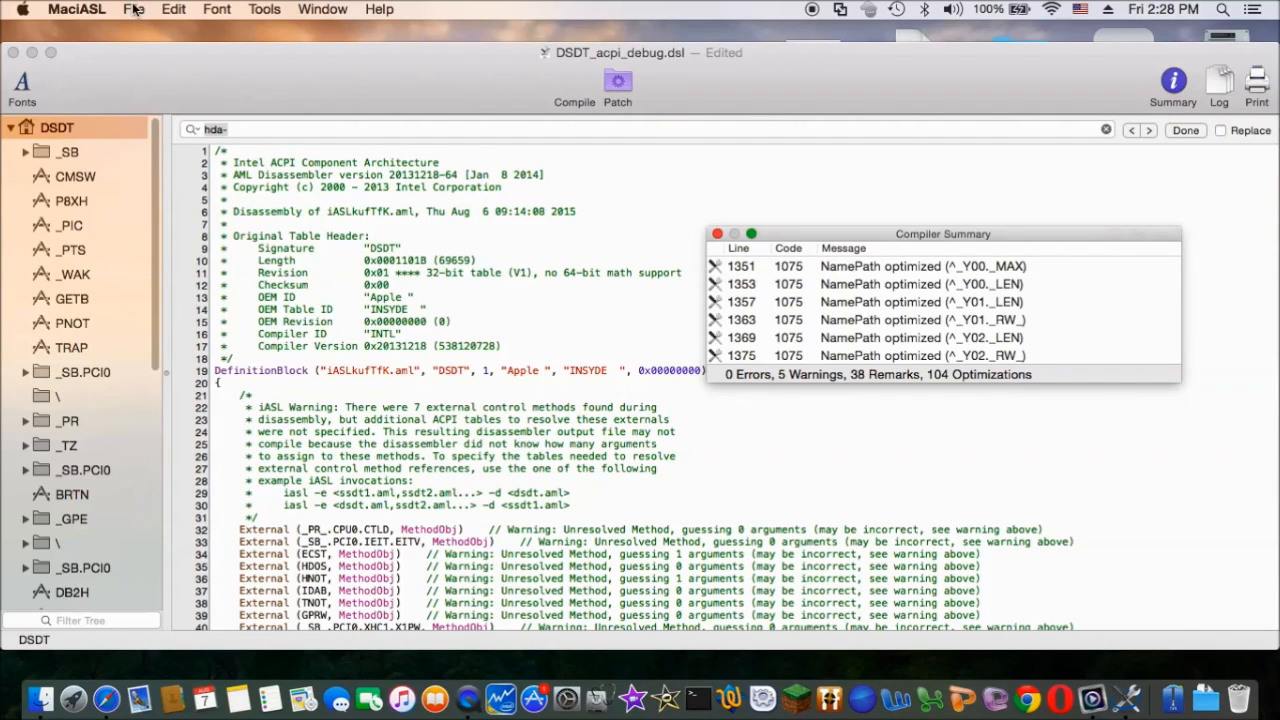
{"action": "left_click", "coordinate": [133, 9]}
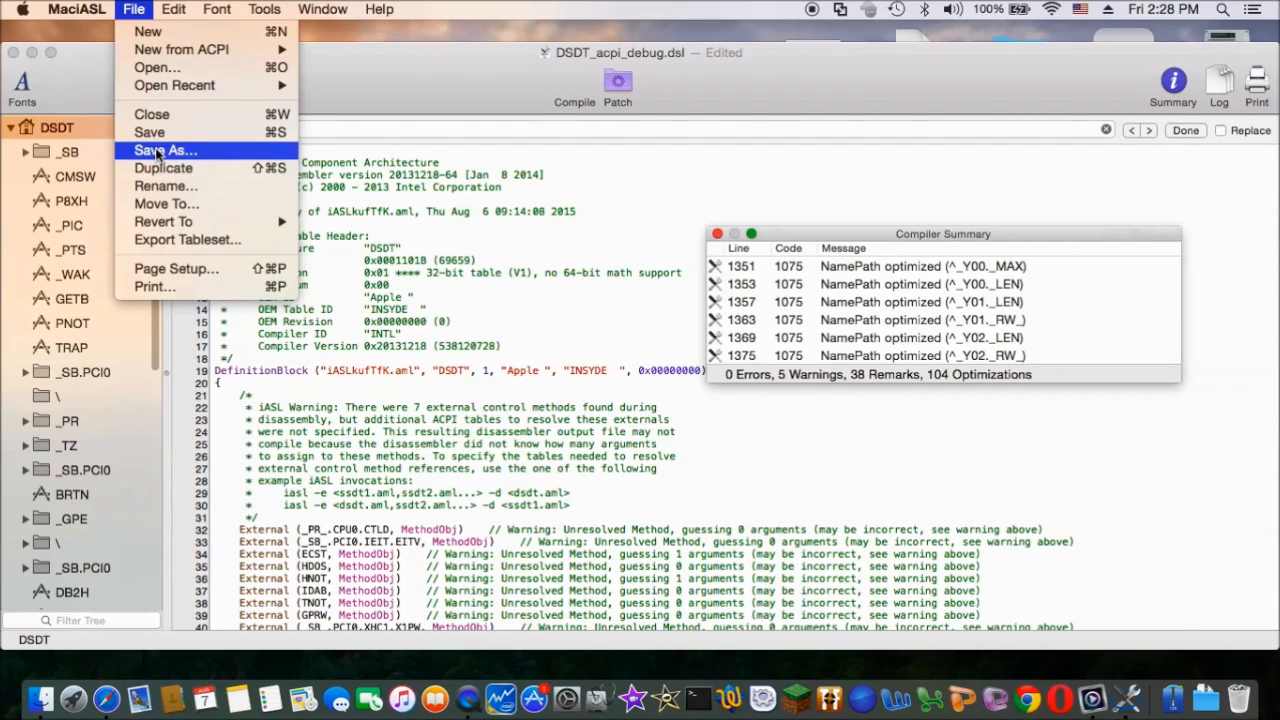
{"action": "left_click", "coordinate": [164, 150]}
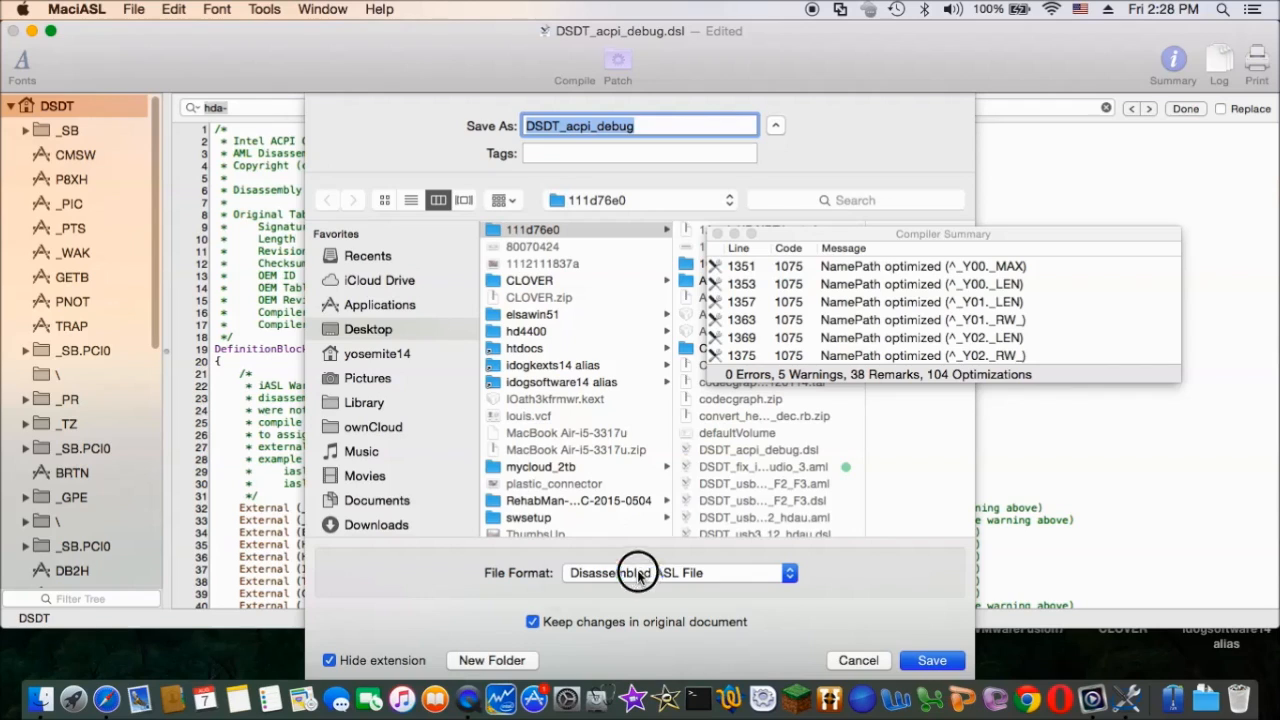
{"action": "left_click", "coordinate": [675, 572]}
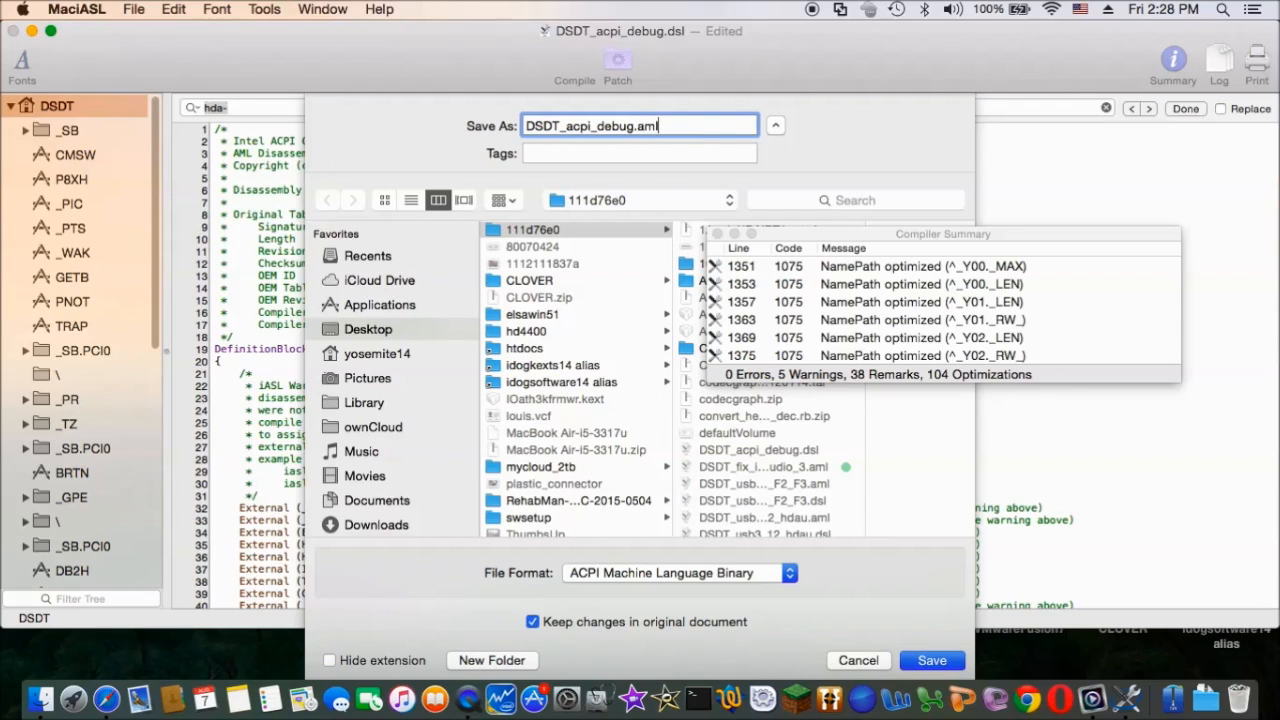
{"action": "left_click", "coordinate": [857, 660]}
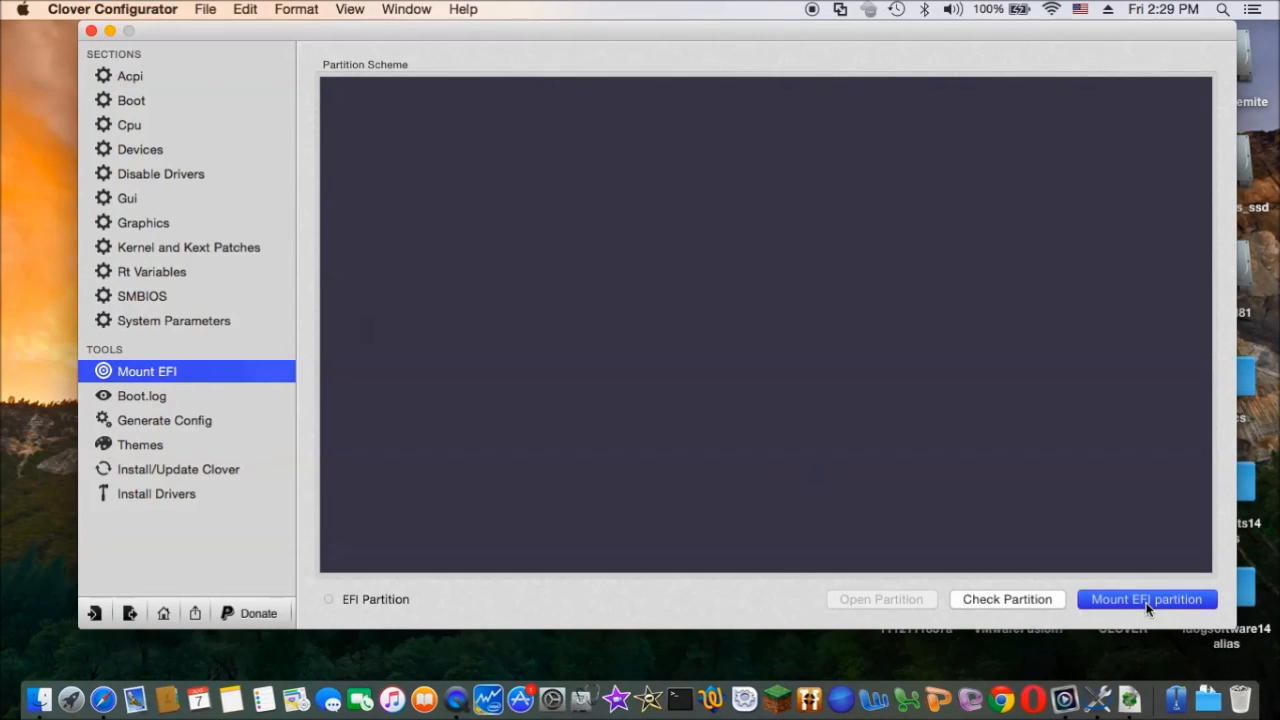
- Mount and open the EFI partition, then place DSDT_acpi_debug.aml in EFI/CLOVER/ACPI/patched
{"action": "left_click", "coordinate": [1147, 599]}
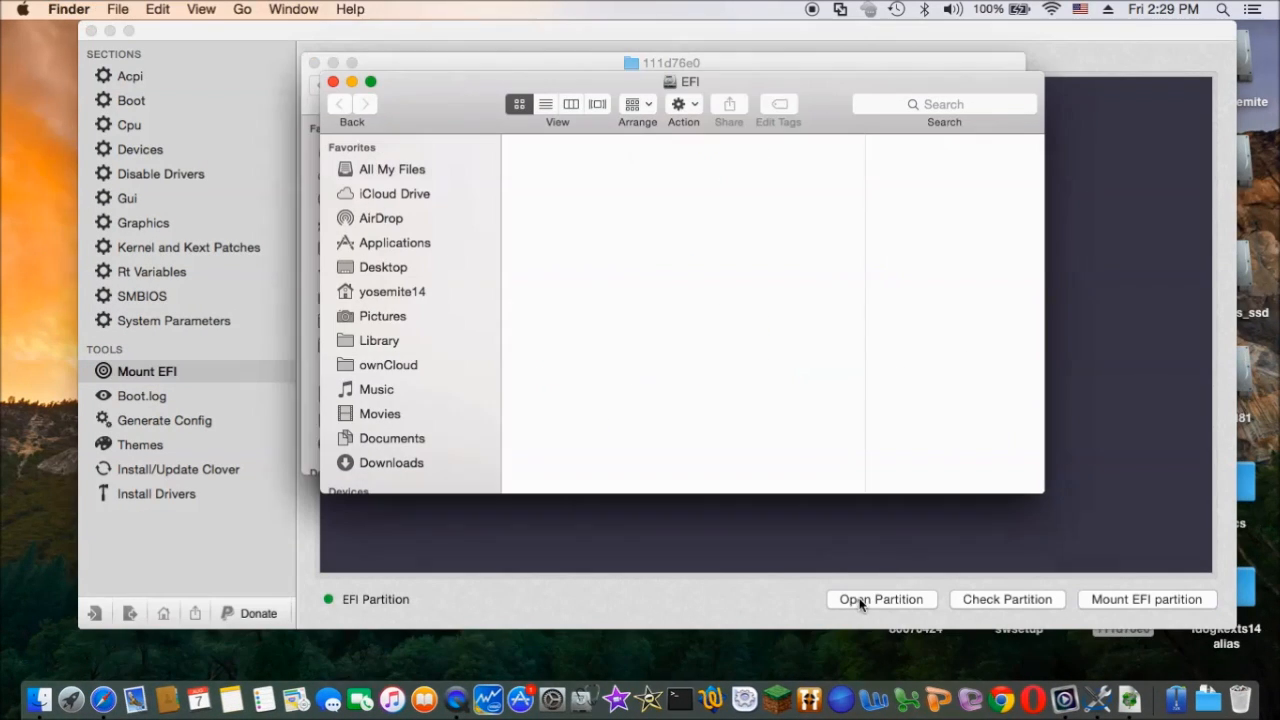
{"action": "left_click", "coordinate": [881, 599]}
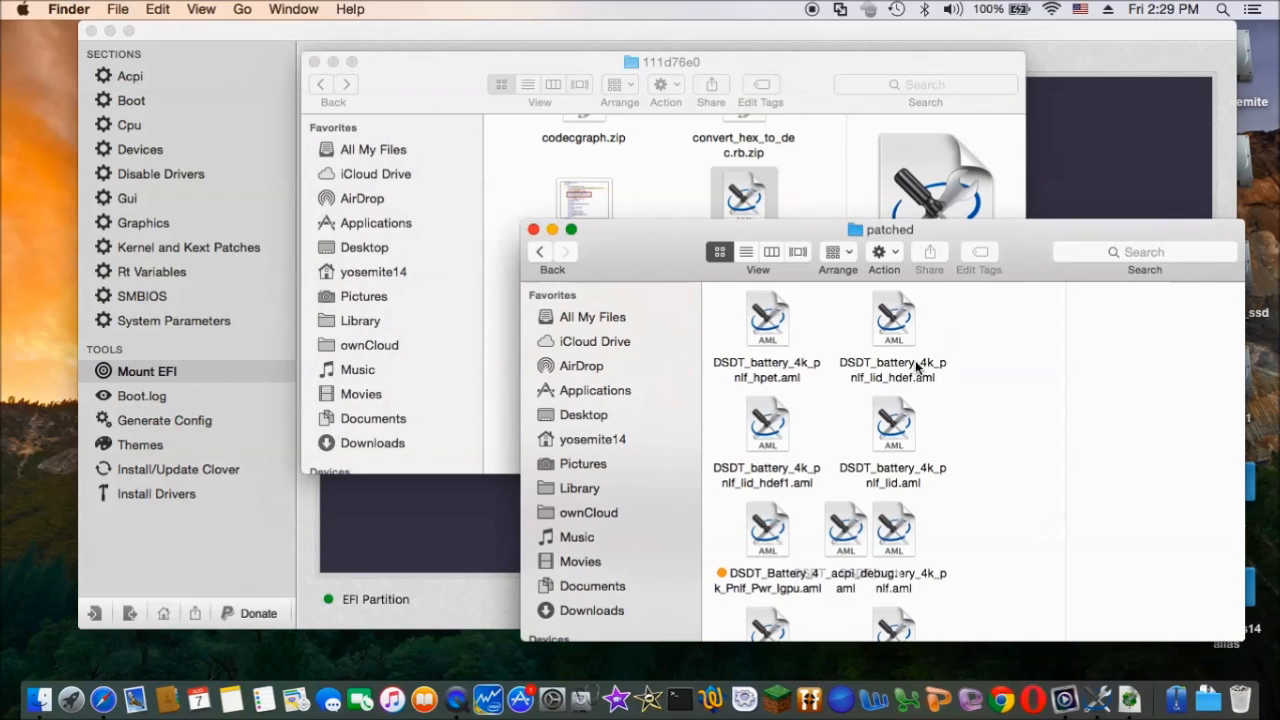
{"action": "right_click", "coordinate": [915, 365]}
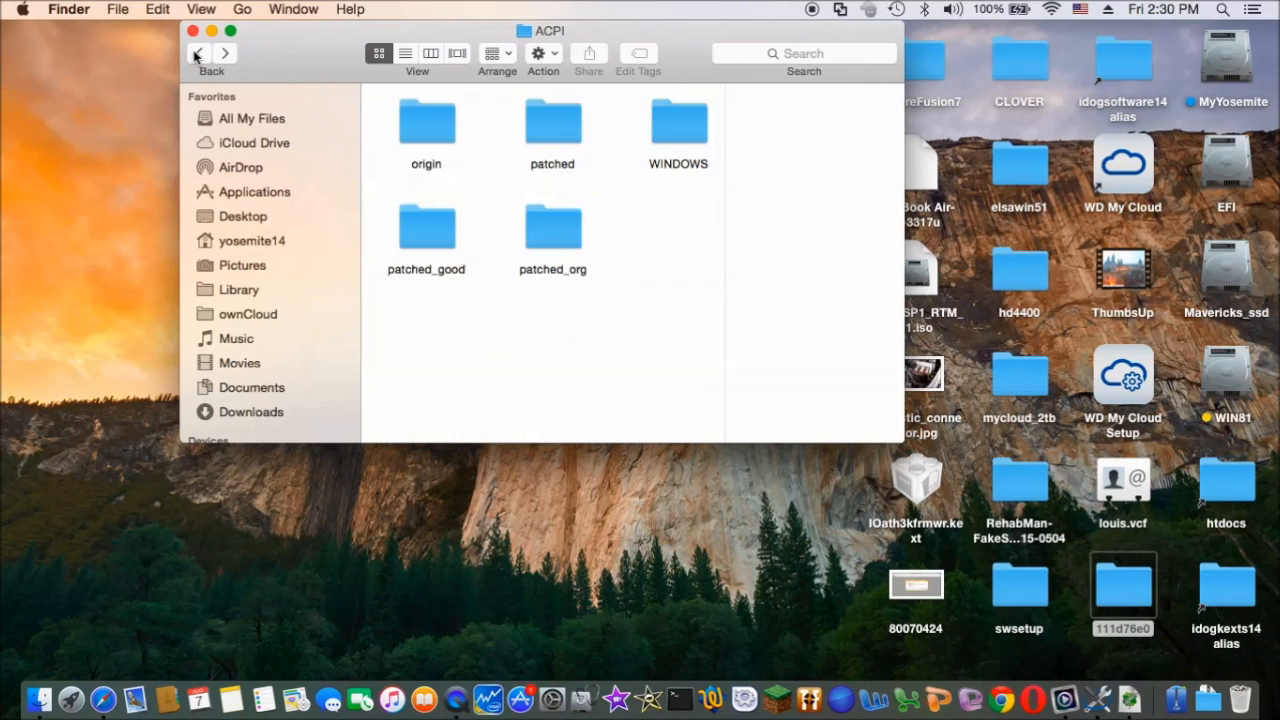
{"action": "left_click", "coordinate": [197, 53]}
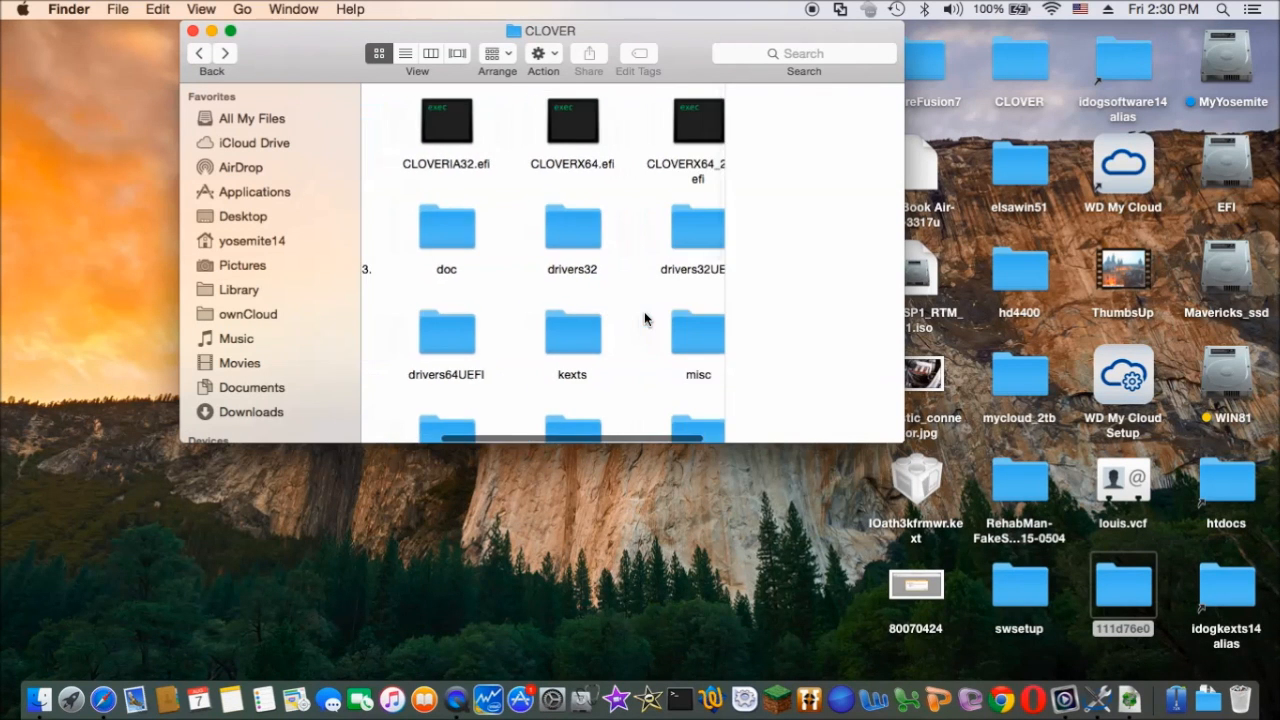
{"action": "left_click", "coordinate": [669, 407]}
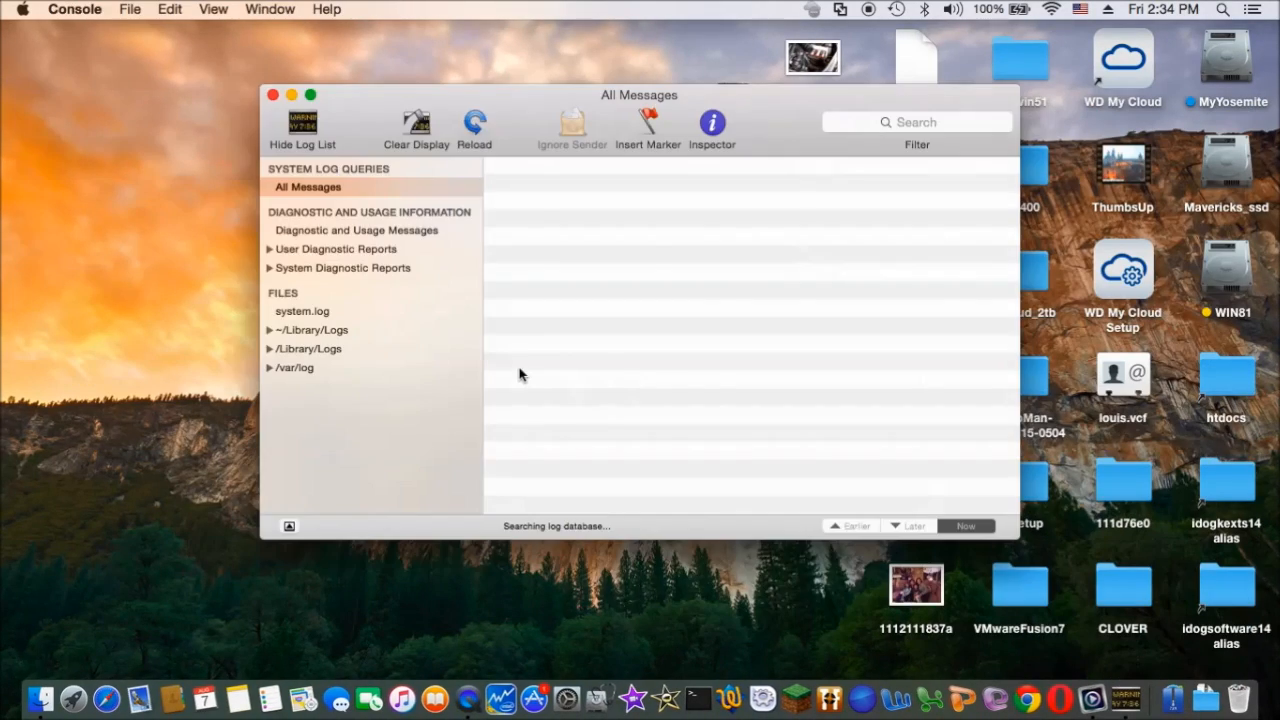
- Select All Messages under System Log Queries in Console
{"action": "left_click", "coordinate": [301, 311]}
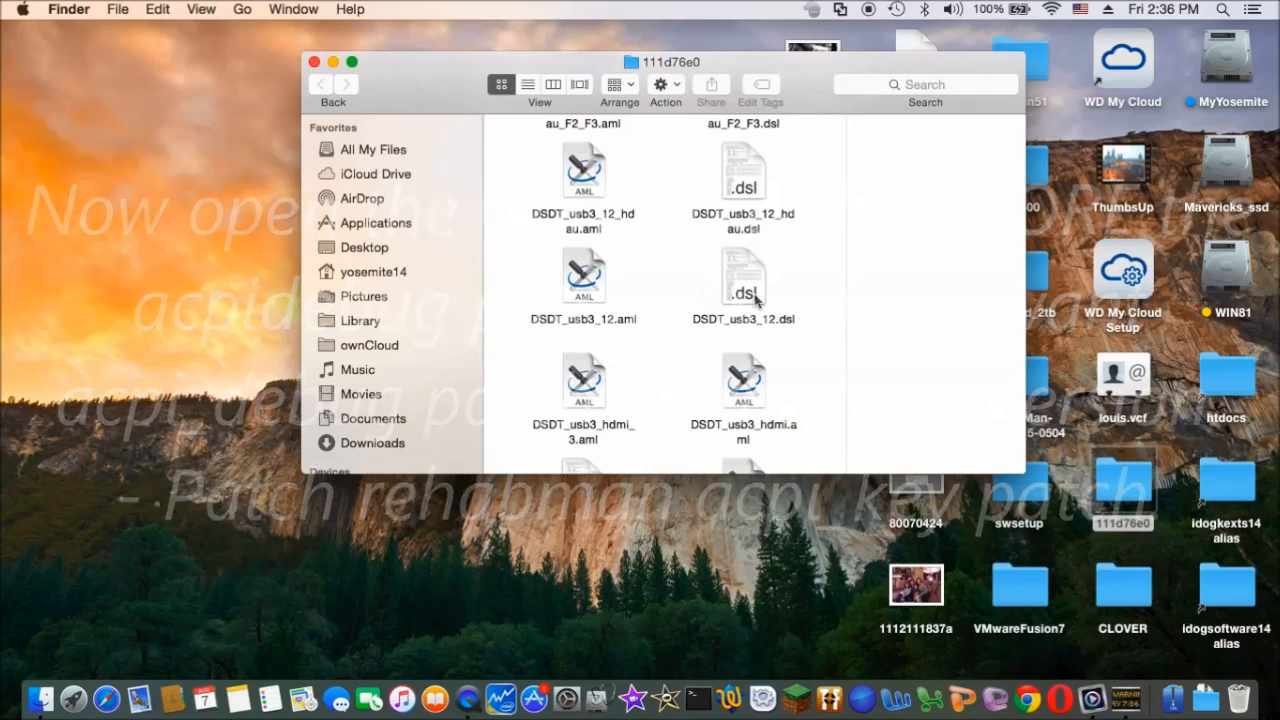
- Open DSDT_usb3_12.dsl and save a copy named DSDT_usb3_12_keys.dsl
{"action": "double_click", "coordinate": [742, 280]}
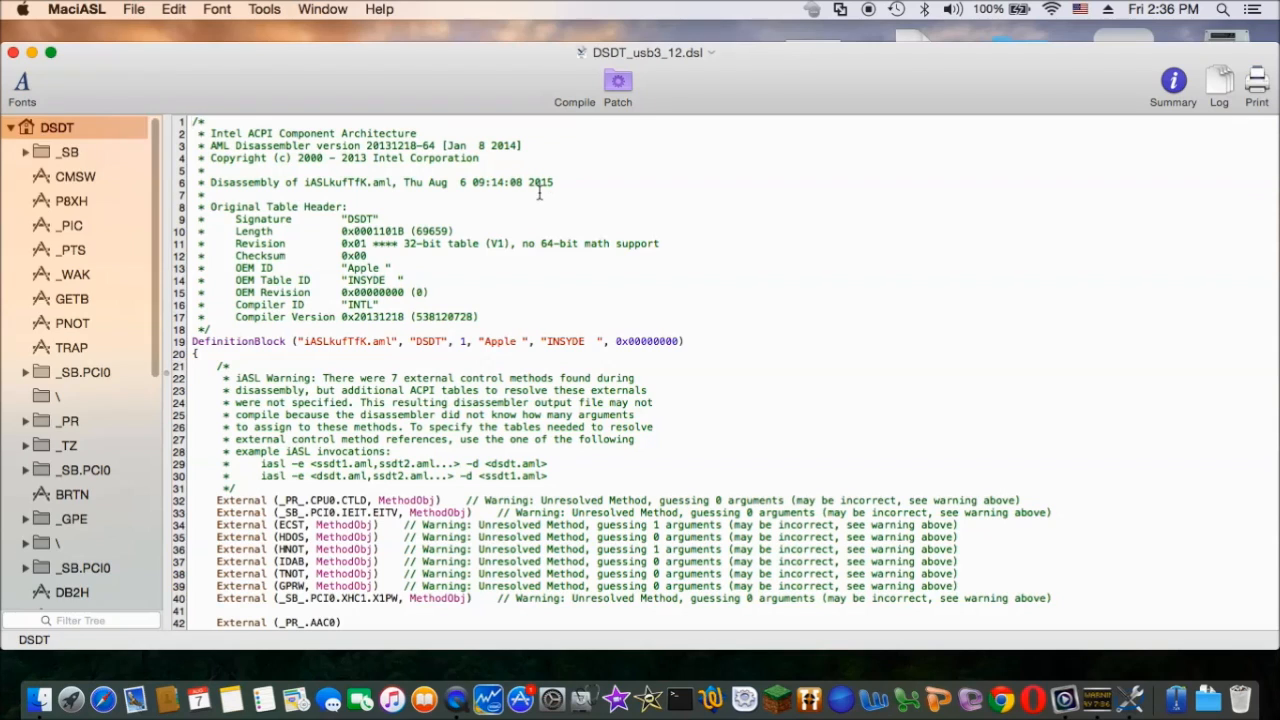
{"action": "left_click", "coordinate": [133, 9]}
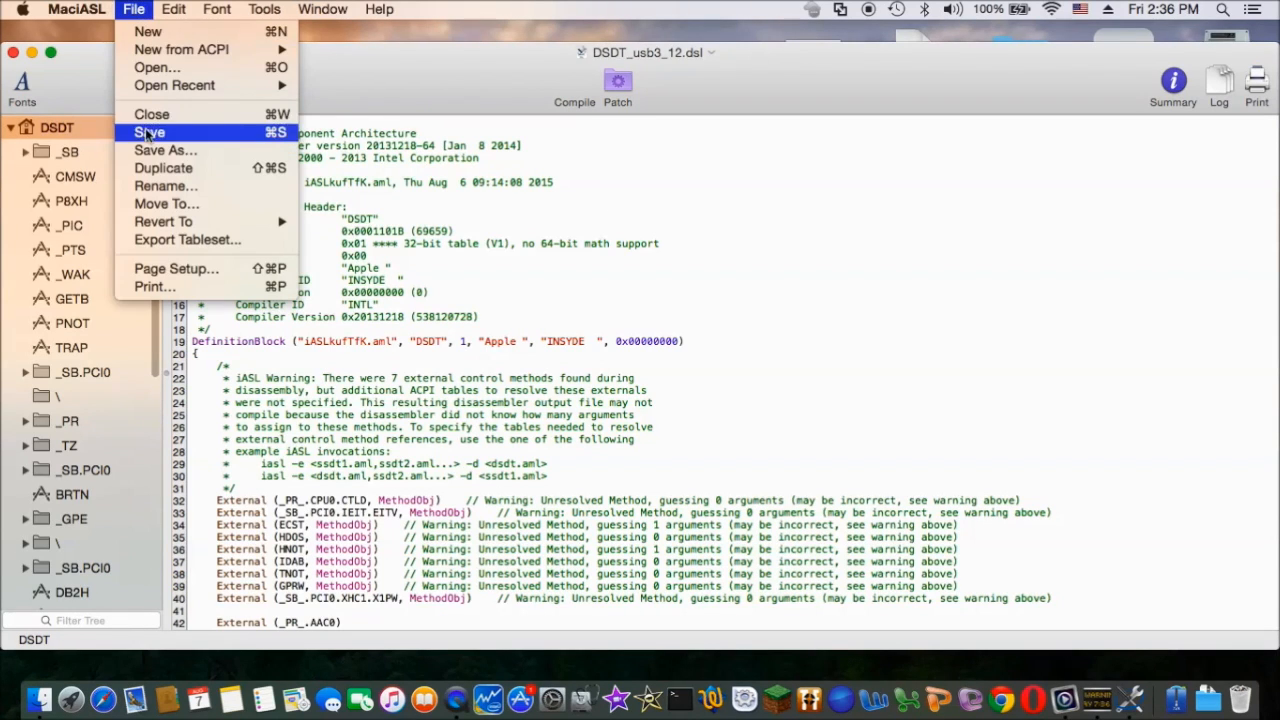
{"action": "left_click", "coordinate": [148, 132]}
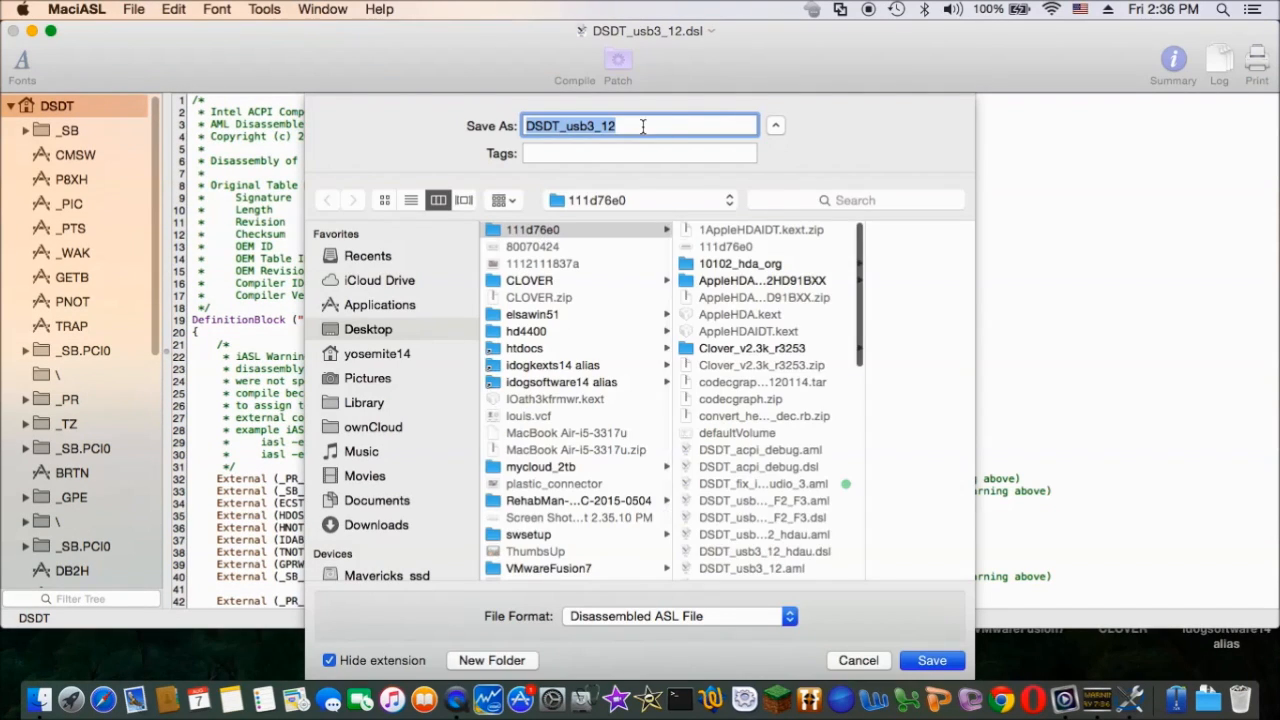
{"action": "left_click", "coordinate": [642, 125]}
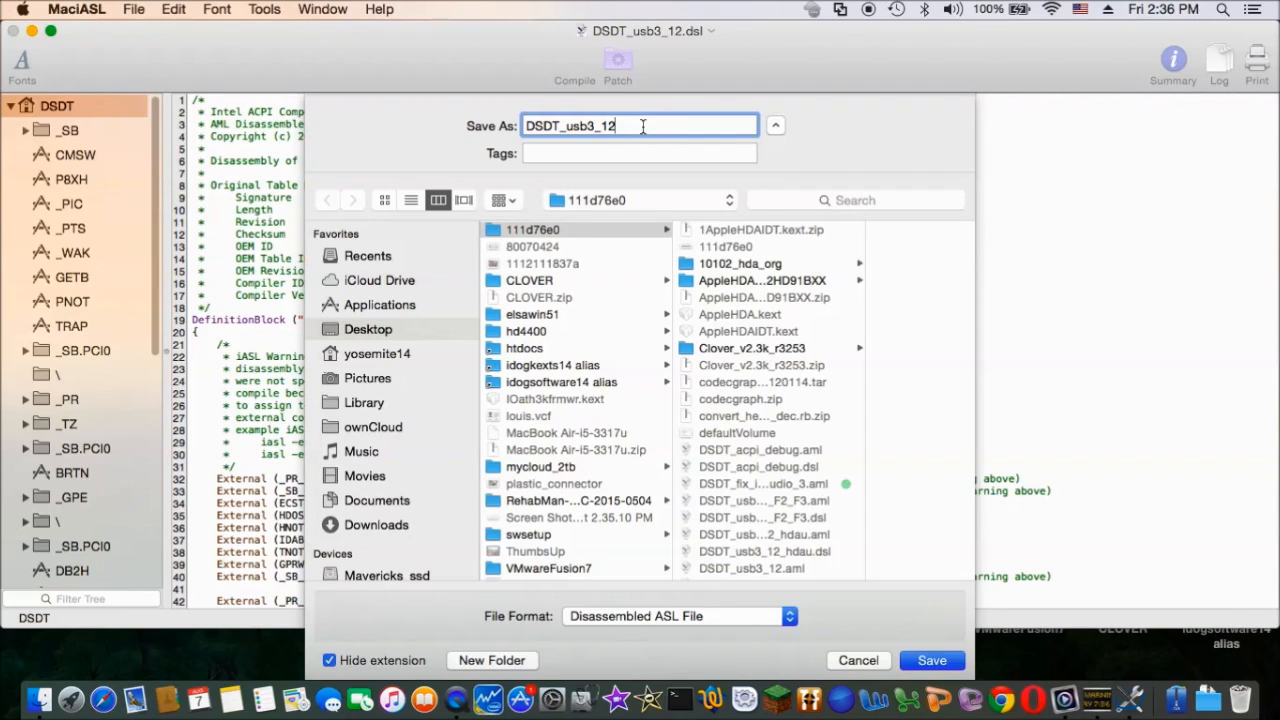
{"action": "type", "text": "_"}
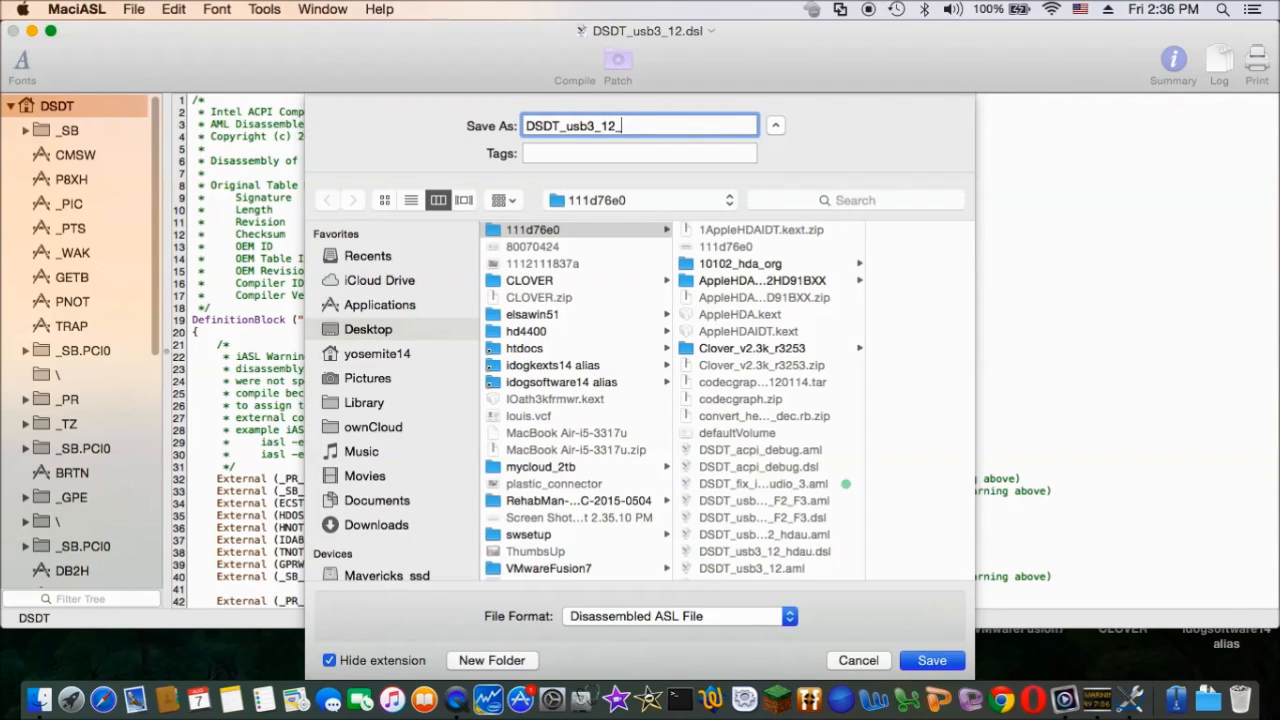
{"action": "type", "text": "keys."}
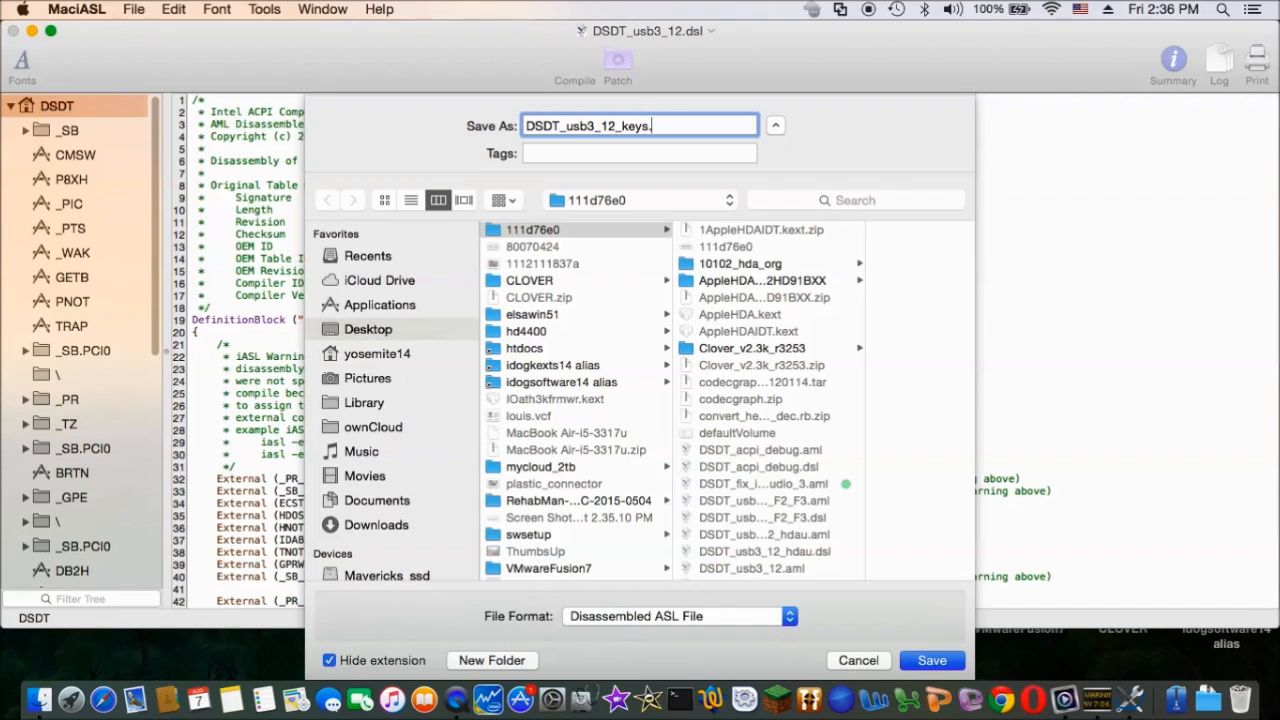
{"action": "left_click", "coordinate": [931, 660]}
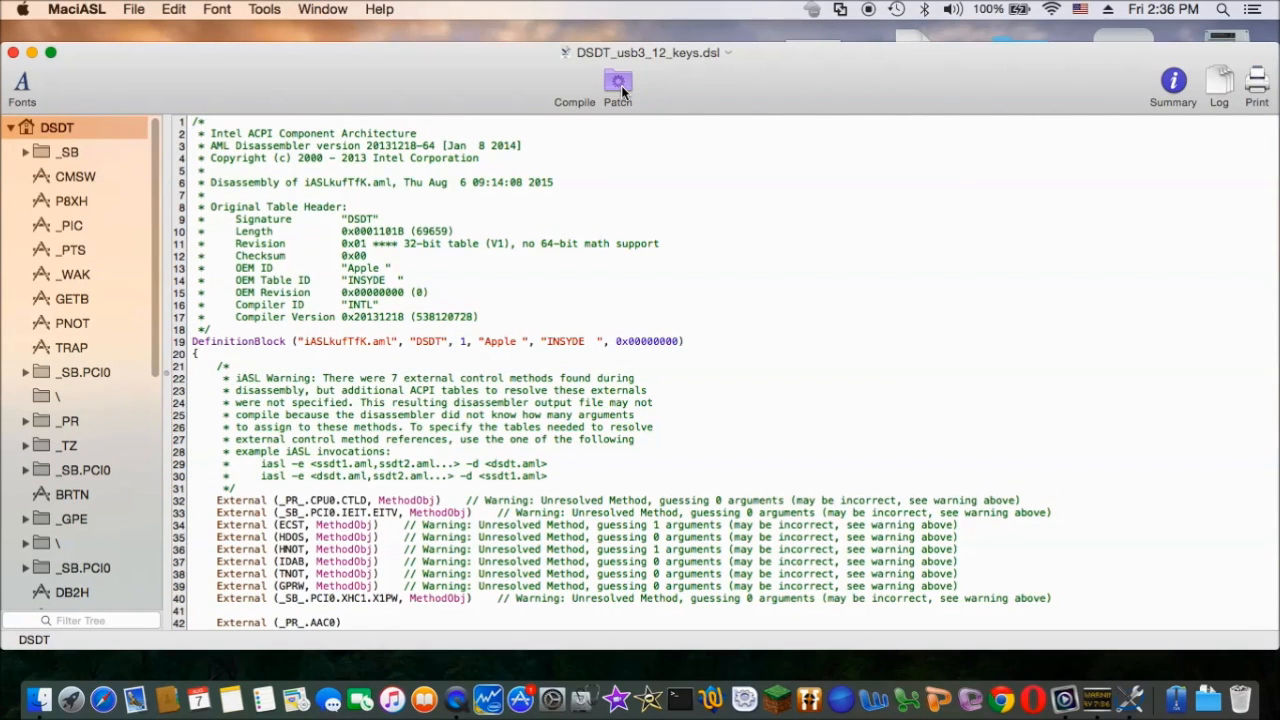
{"action": "left_click", "coordinate": [617, 85]}
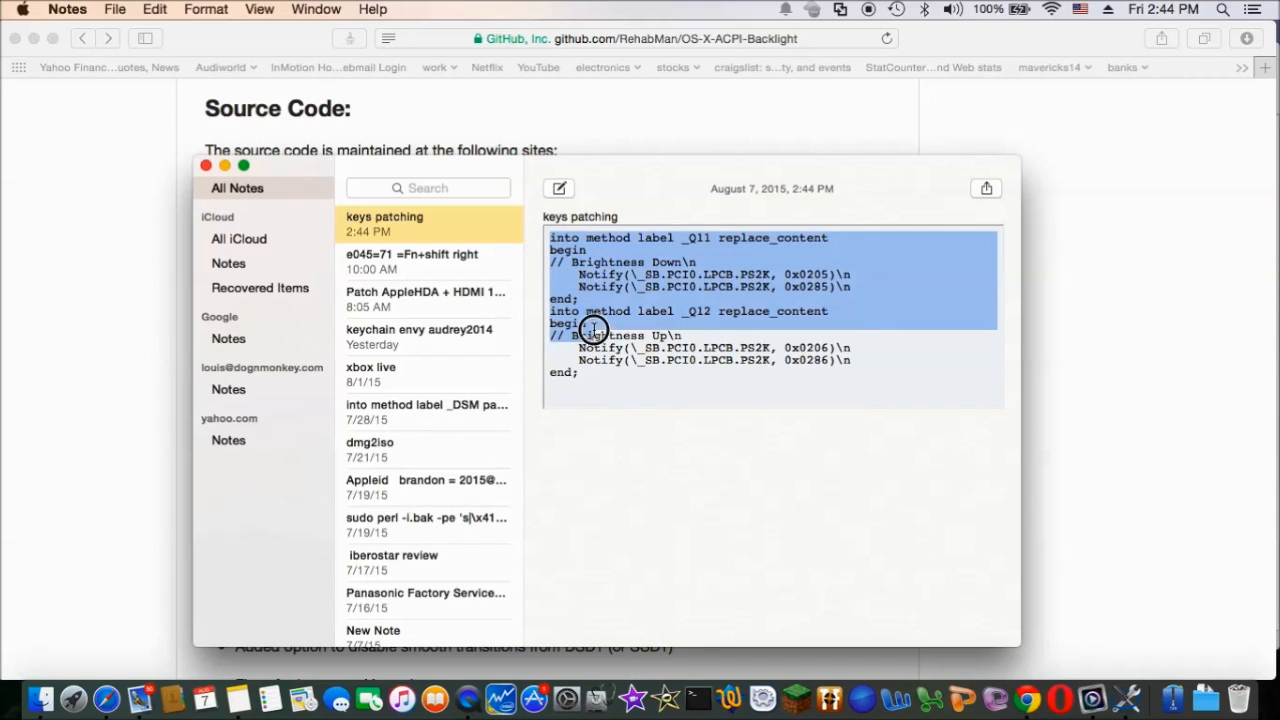
- Select the _Q11/_Q12 brightness key patch text in the keys patching note
{"action": "left_click_drag", "start_coordinate": [590, 330], "coordinate": [578, 372]}
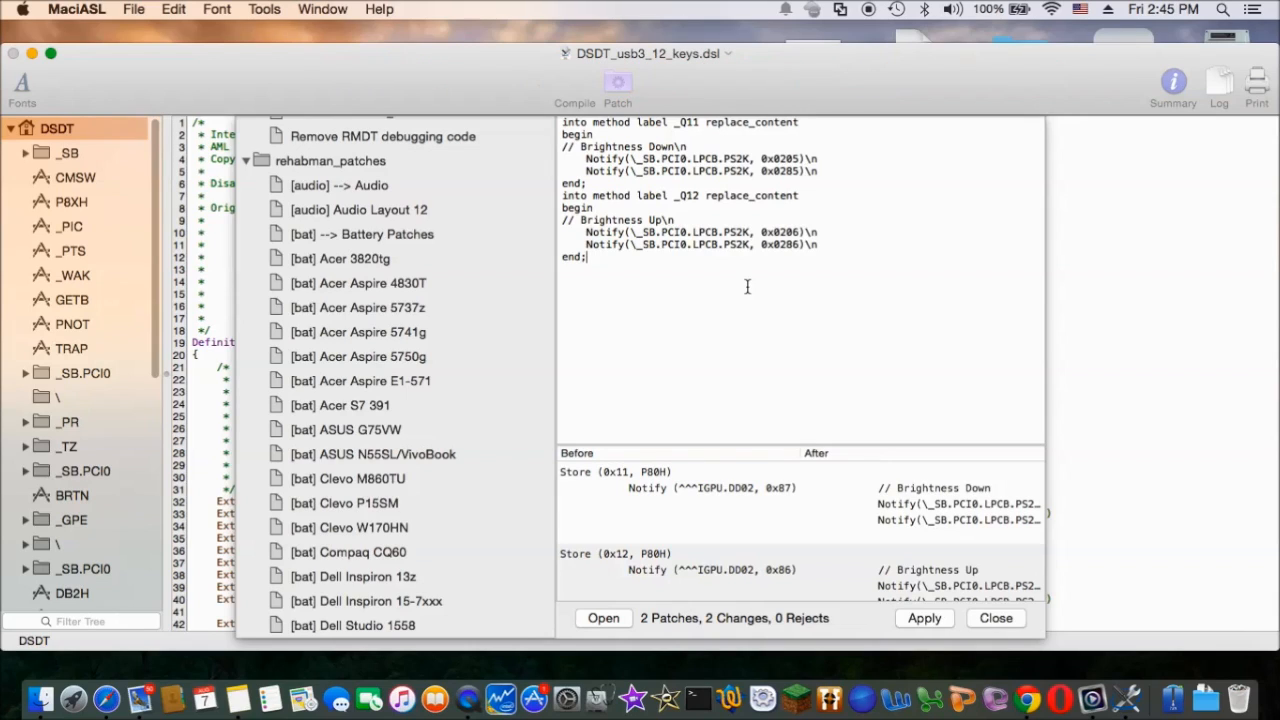
{"action": "mouse_move", "coordinate": [703, 652]}
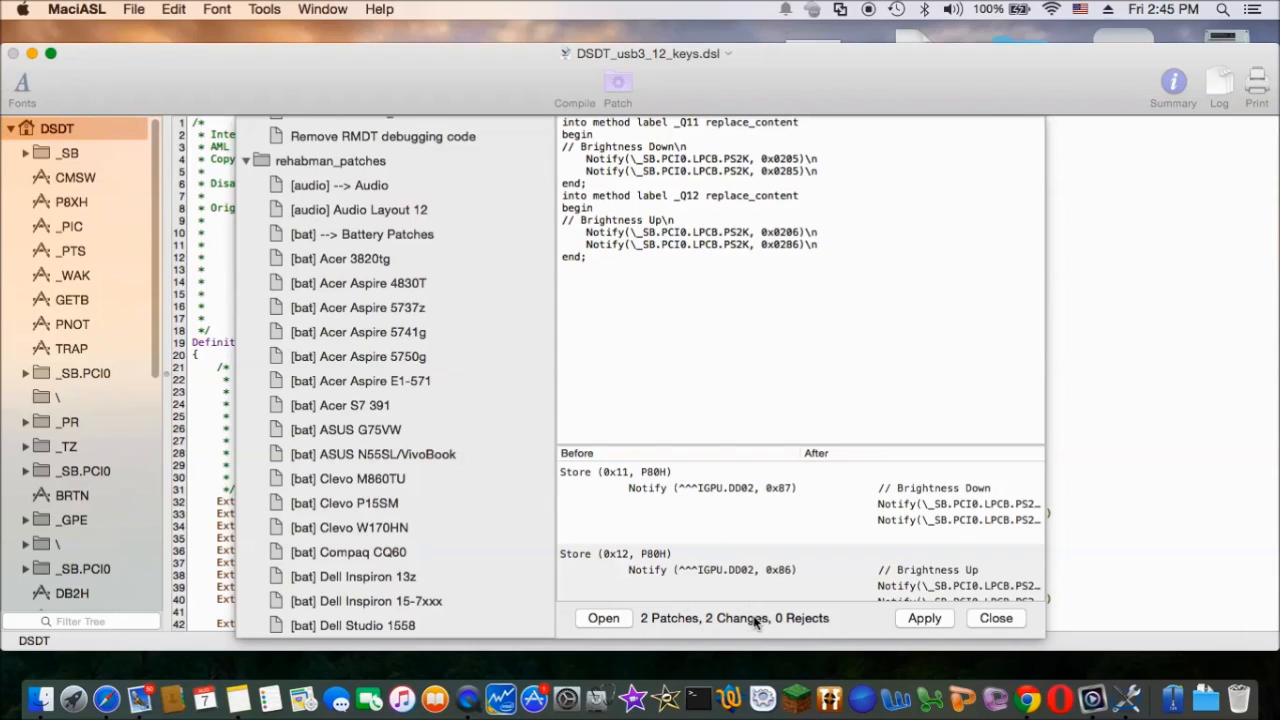
- Apply the _Q11/_Q12 brightness key patches (2 changes, 0 rejects) and close the patch window
{"action": "left_click", "coordinate": [924, 617]}
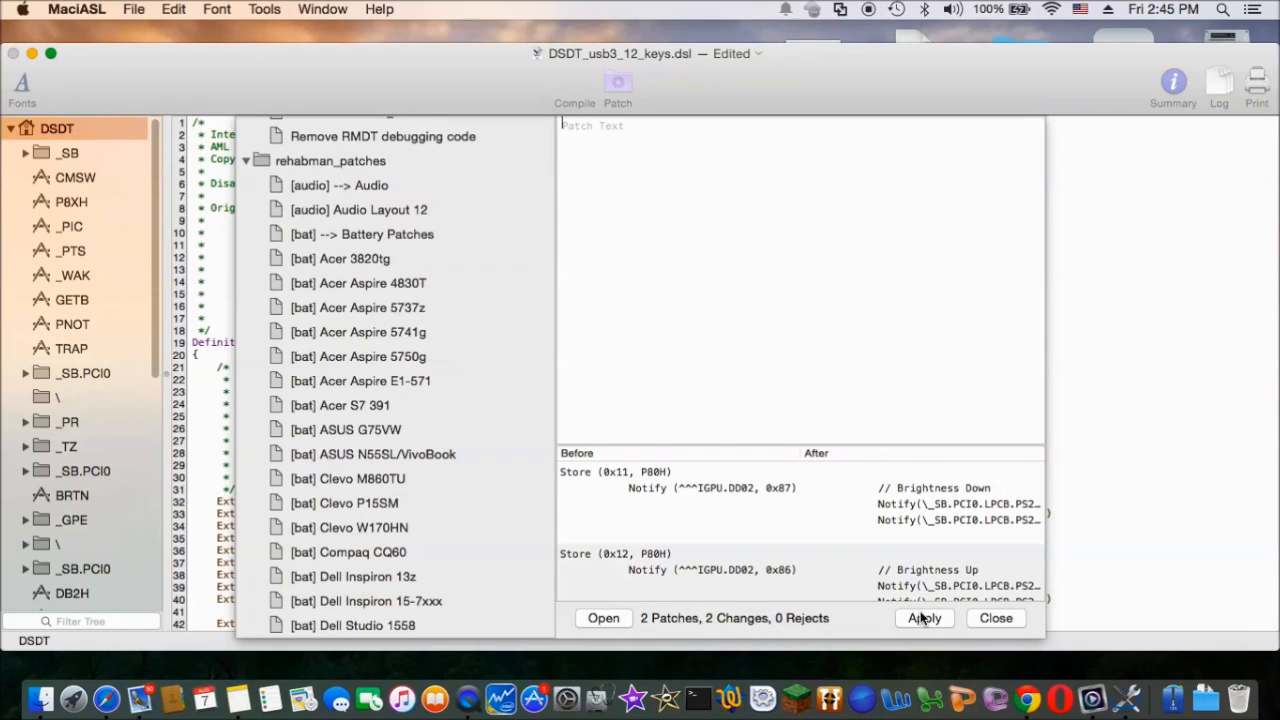
{"action": "left_click", "coordinate": [923, 617]}
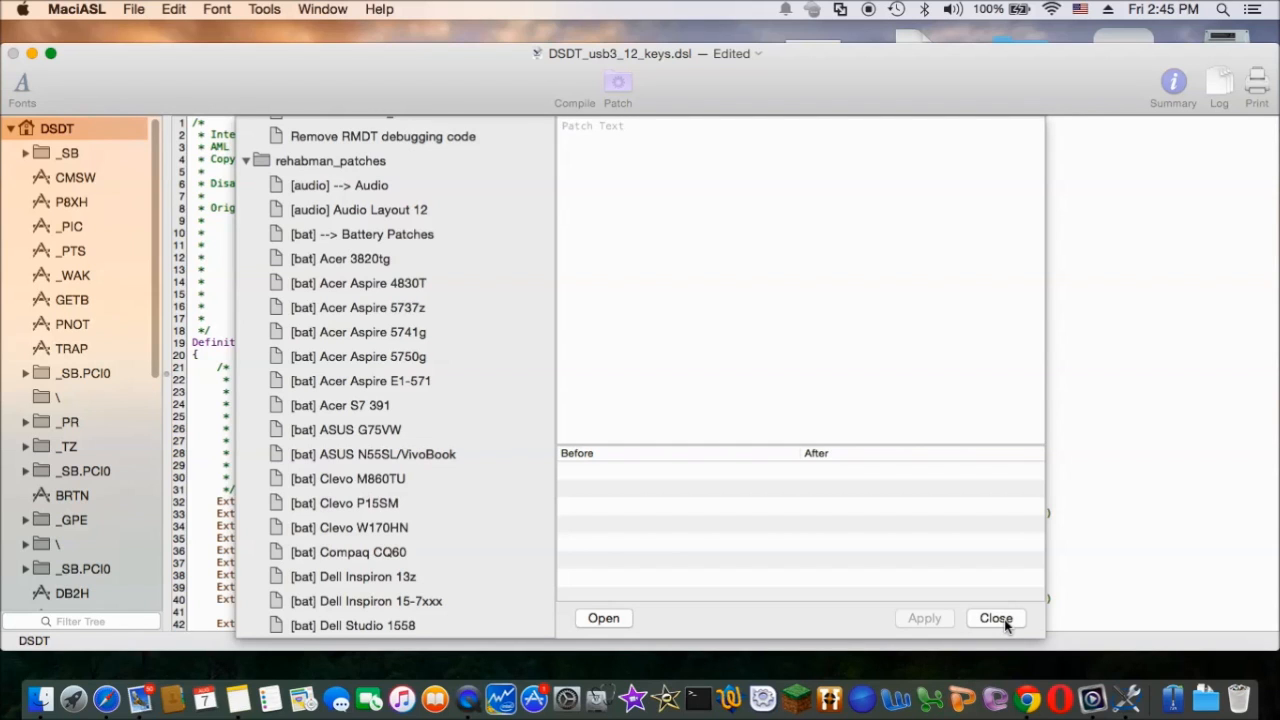
{"action": "left_click", "coordinate": [996, 618]}
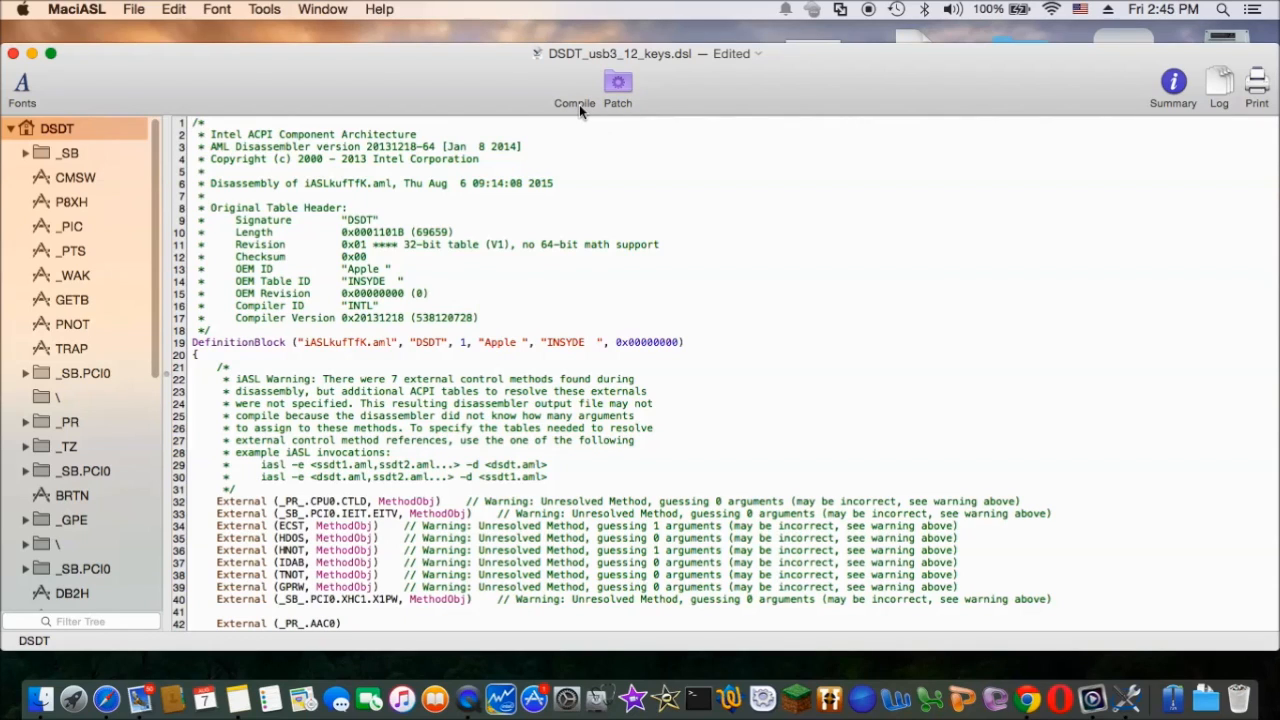
- Compile the brightness-patched DSDT and save it as an ACPI Machine Language Binary
{"action": "left_click", "coordinate": [574, 88]}
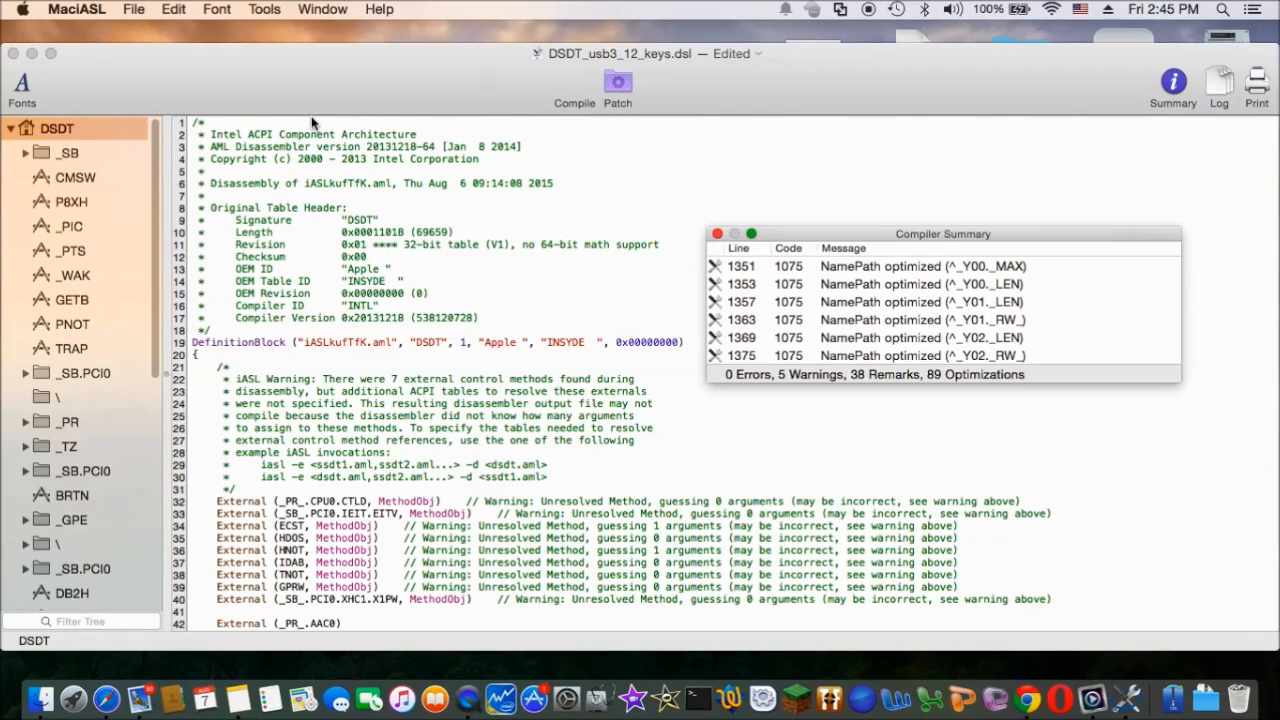
{"action": "left_click", "coordinate": [133, 9]}
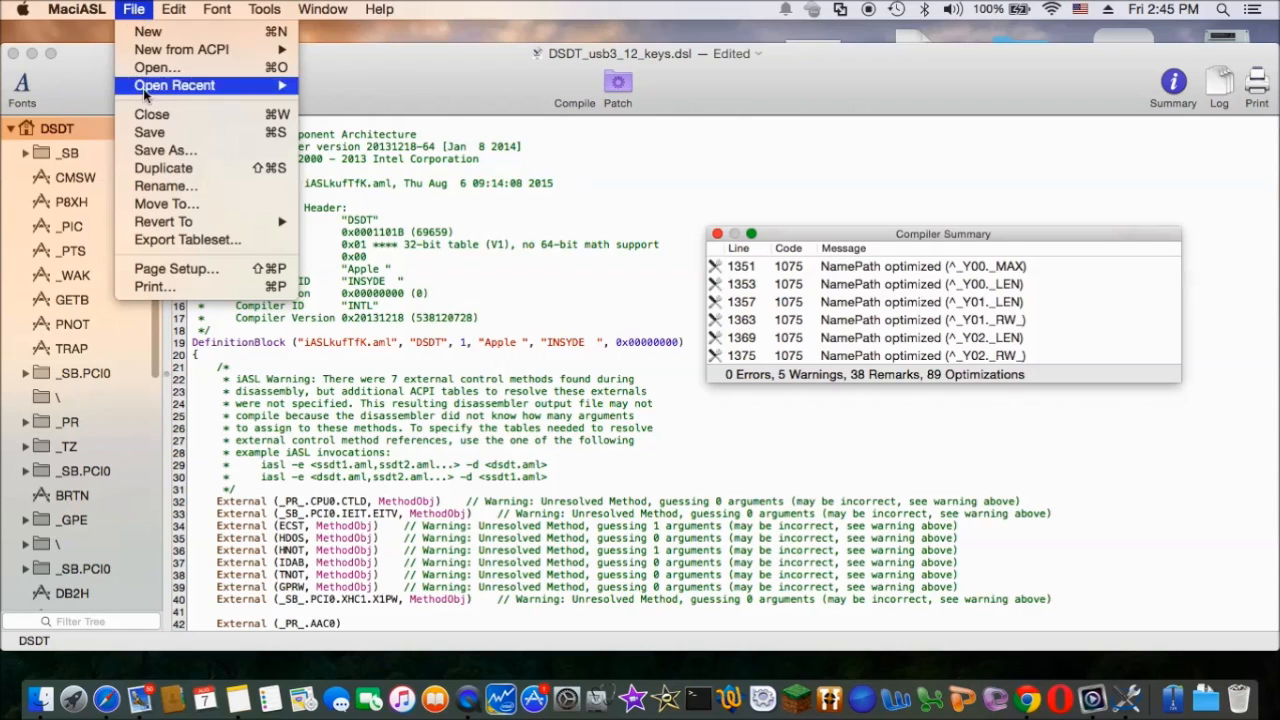
{"action": "left_click", "coordinate": [165, 150]}
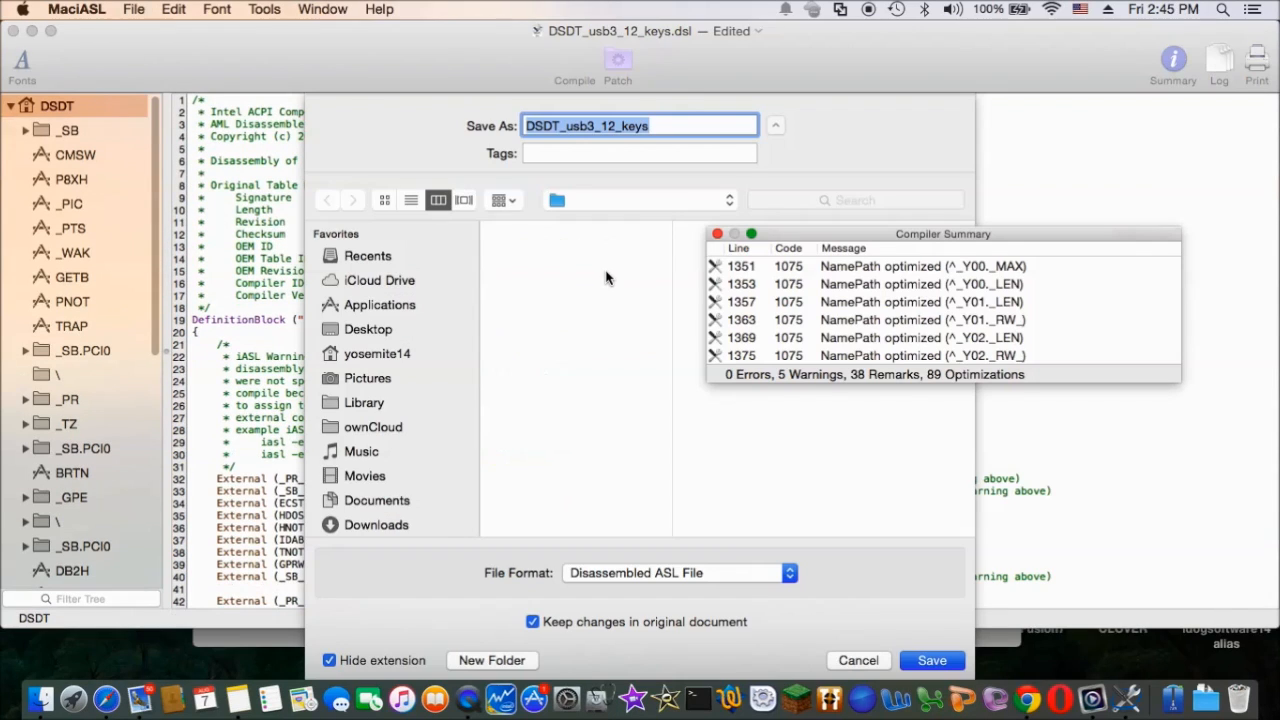
{"action": "left_click", "coordinate": [678, 572]}
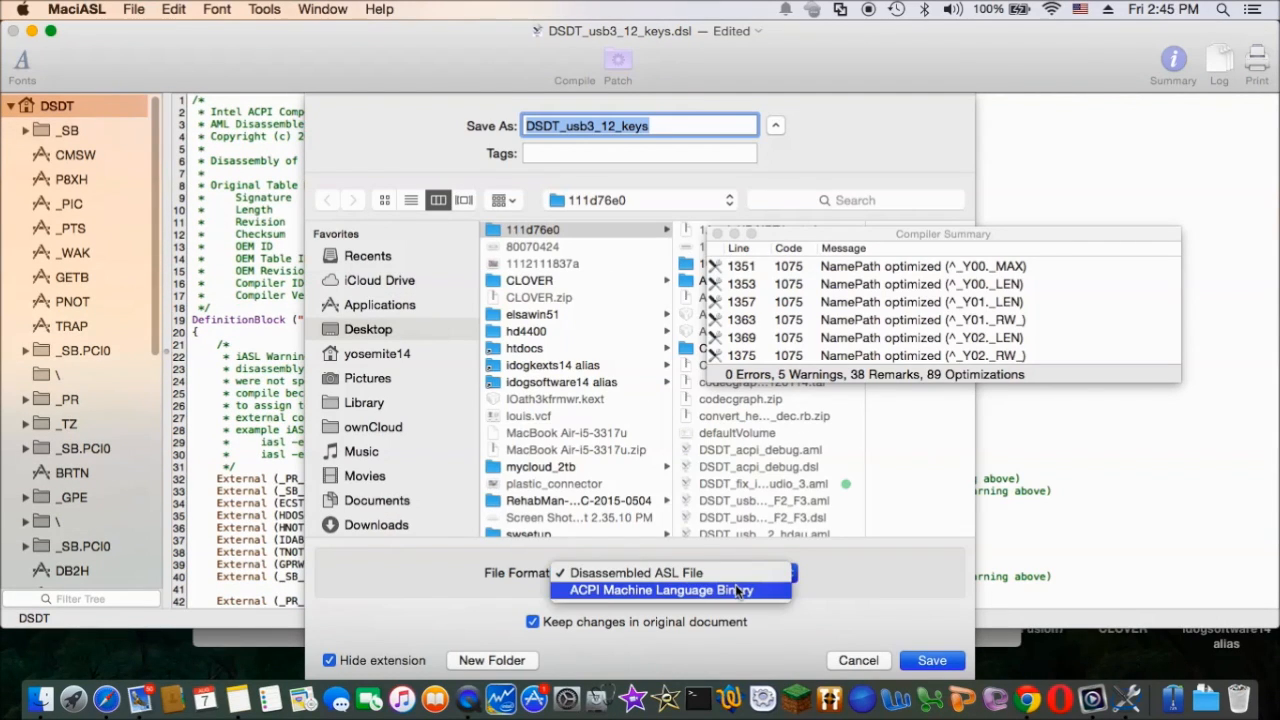
{"action": "left_click", "coordinate": [657, 590]}
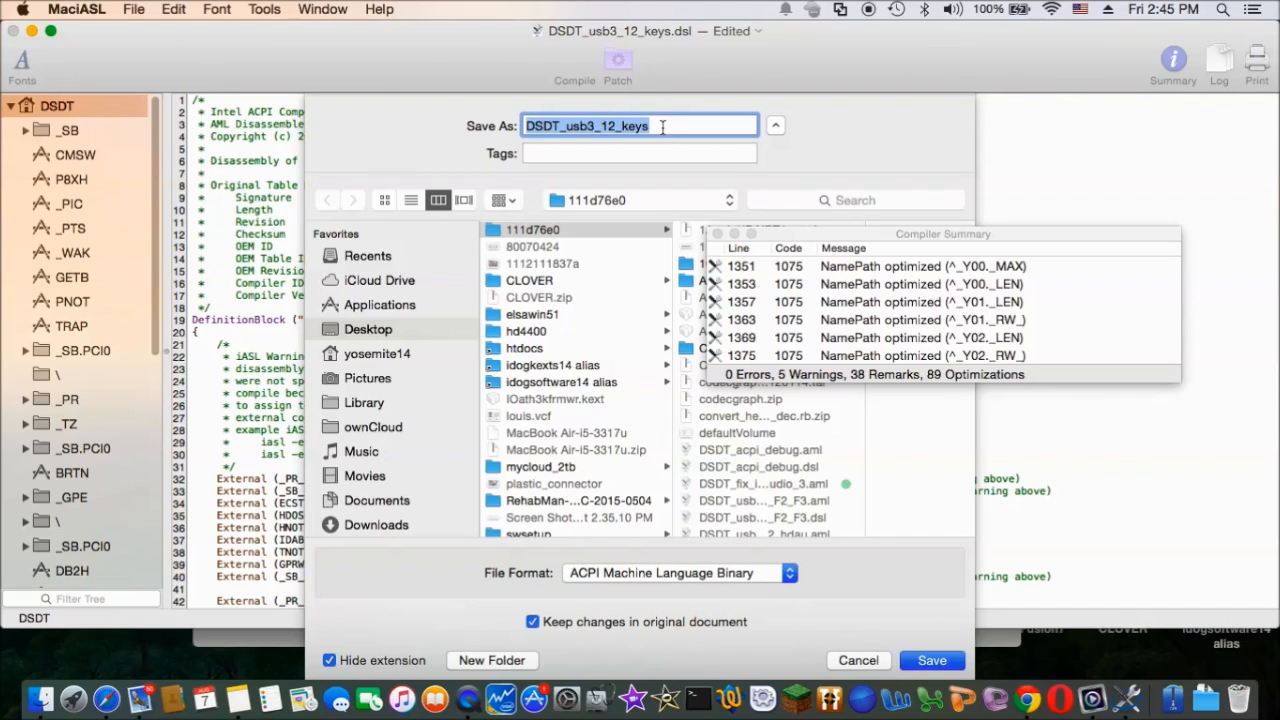
{"action": "type", "text": "."}
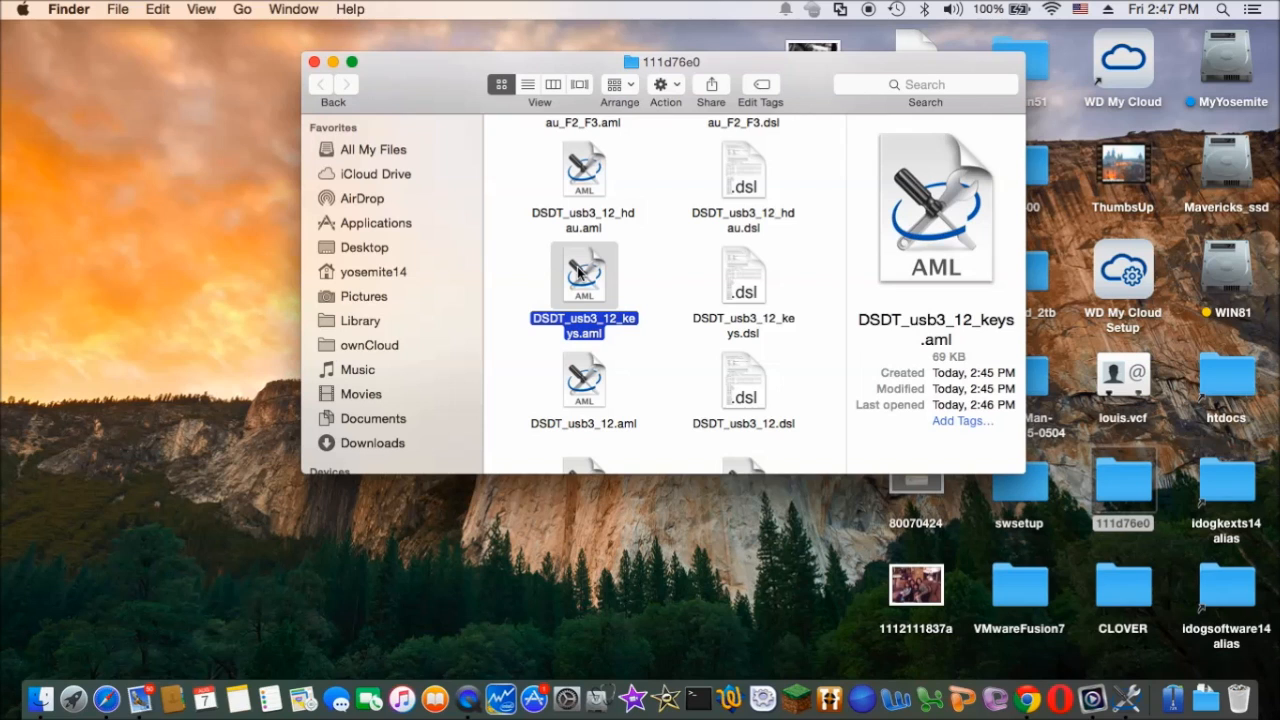
{"action": "mouse_move", "coordinate": [588, 285]}
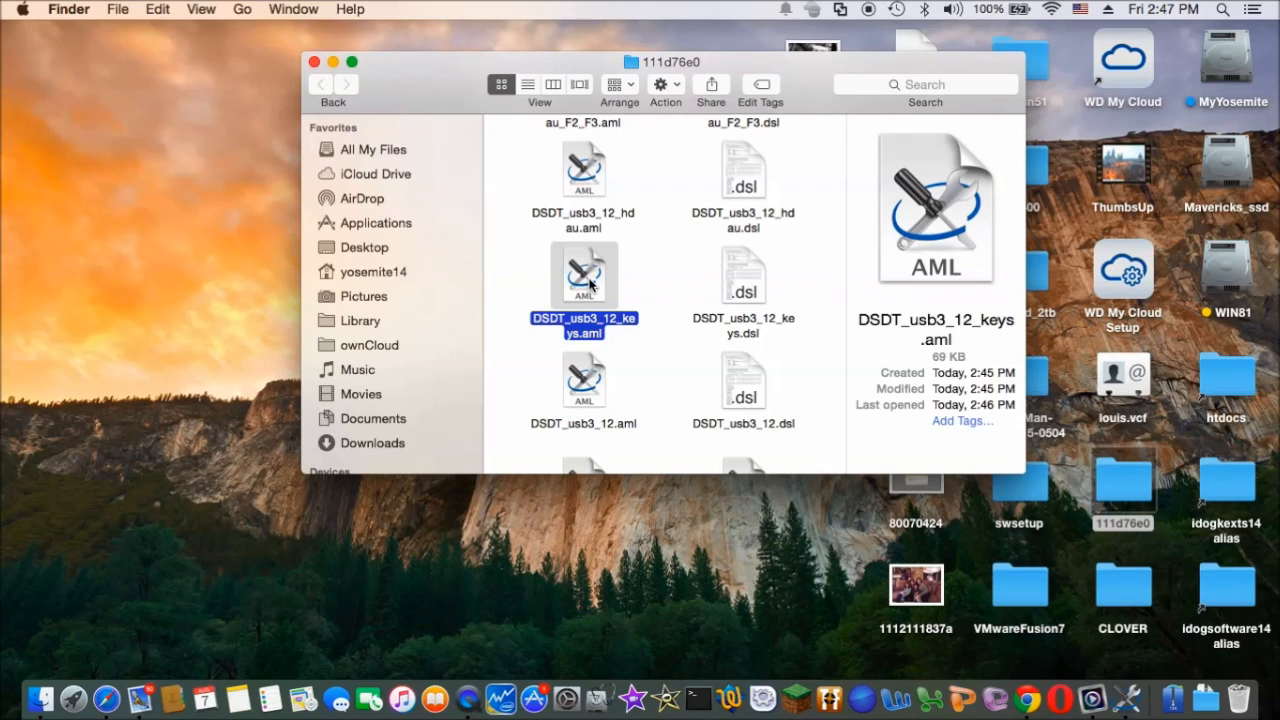
- Right-click DSDT_usb3_12_keys.aml in the 111d76e0 folder to bring up its actions
{"action": "right_click", "coordinate": [584, 275]}
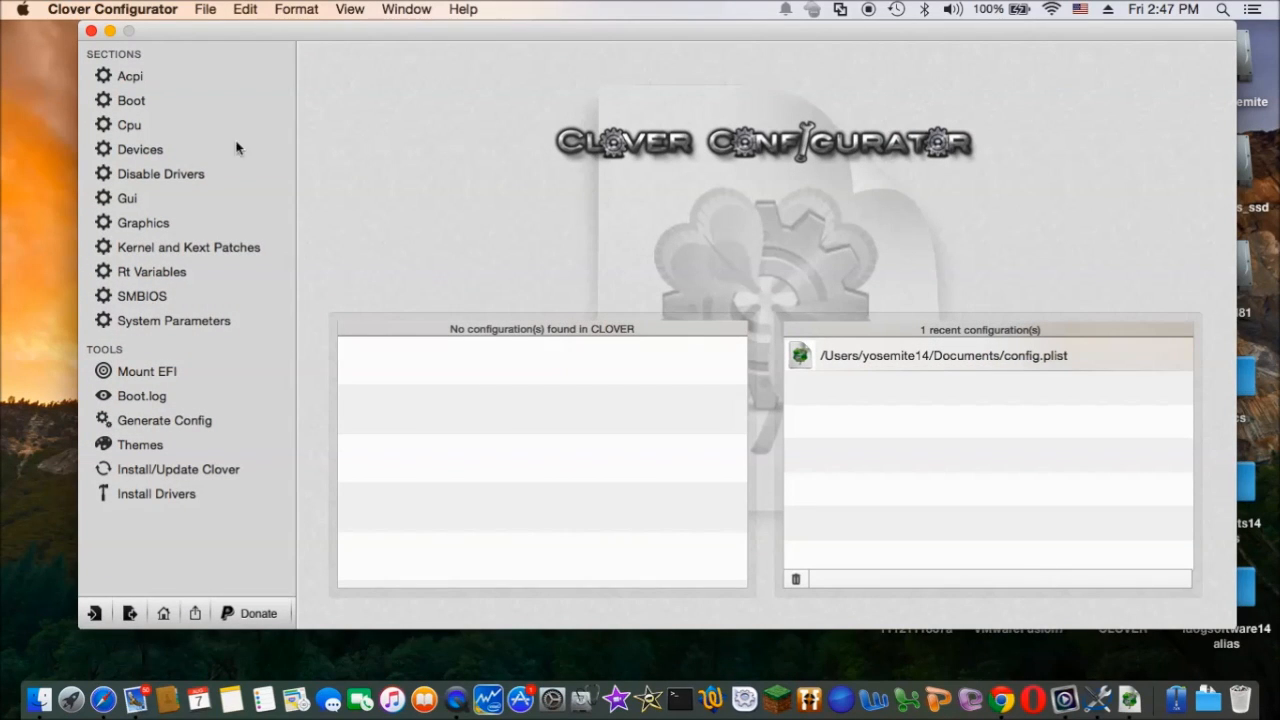
- Mount the EFI partition from Clover Configurator's Mount EFI tool, authorize it, and open it
{"action": "left_click", "coordinate": [146, 371]}
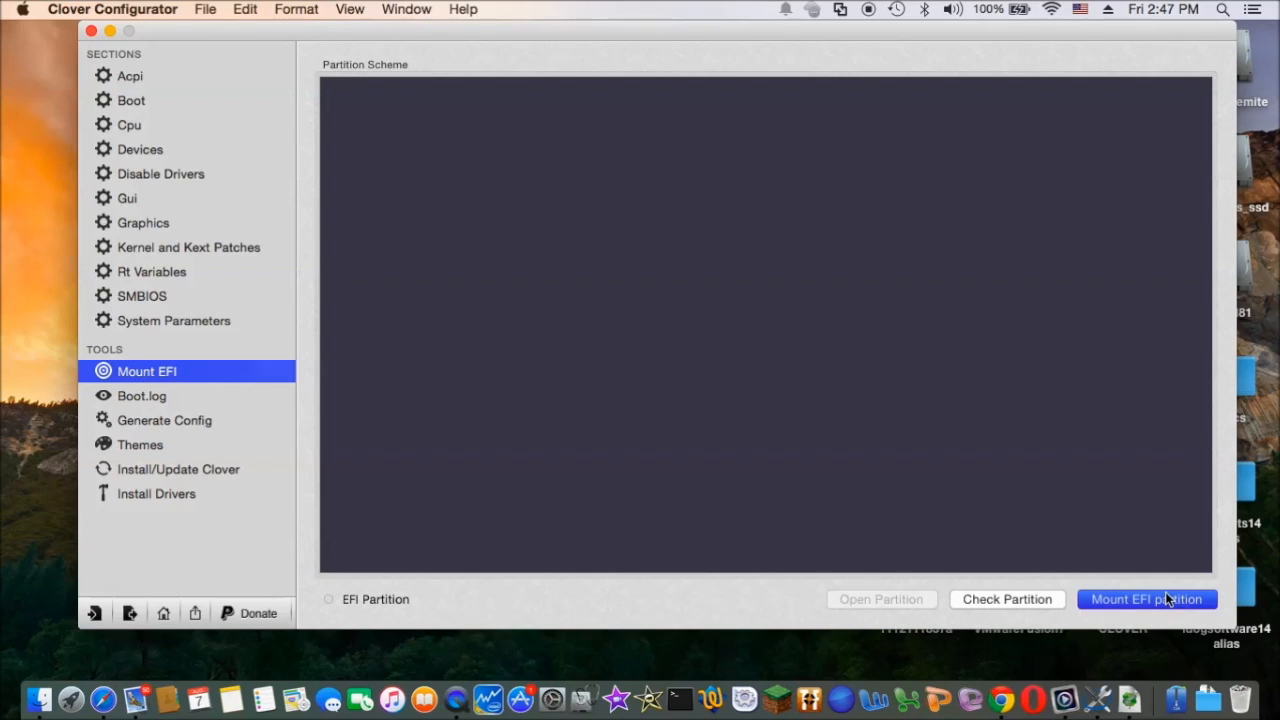
{"action": "left_click", "coordinate": [1147, 599]}
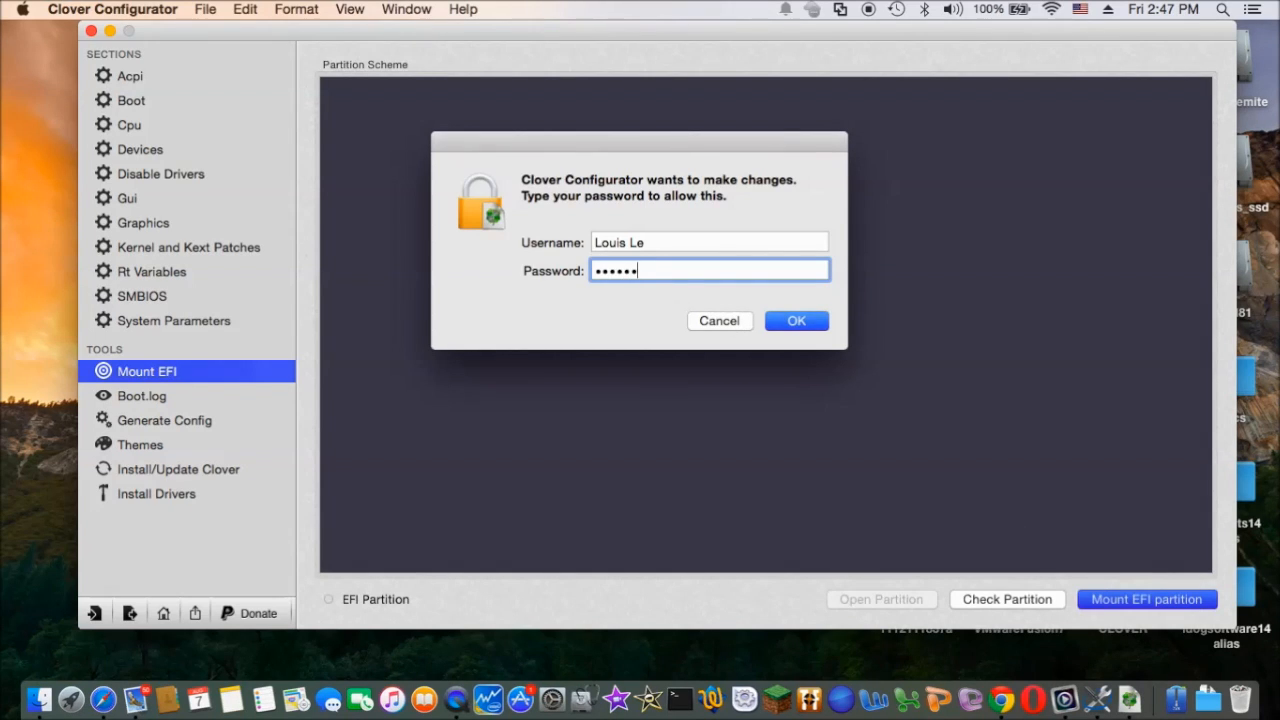
{"action": "left_click", "coordinate": [796, 320]}
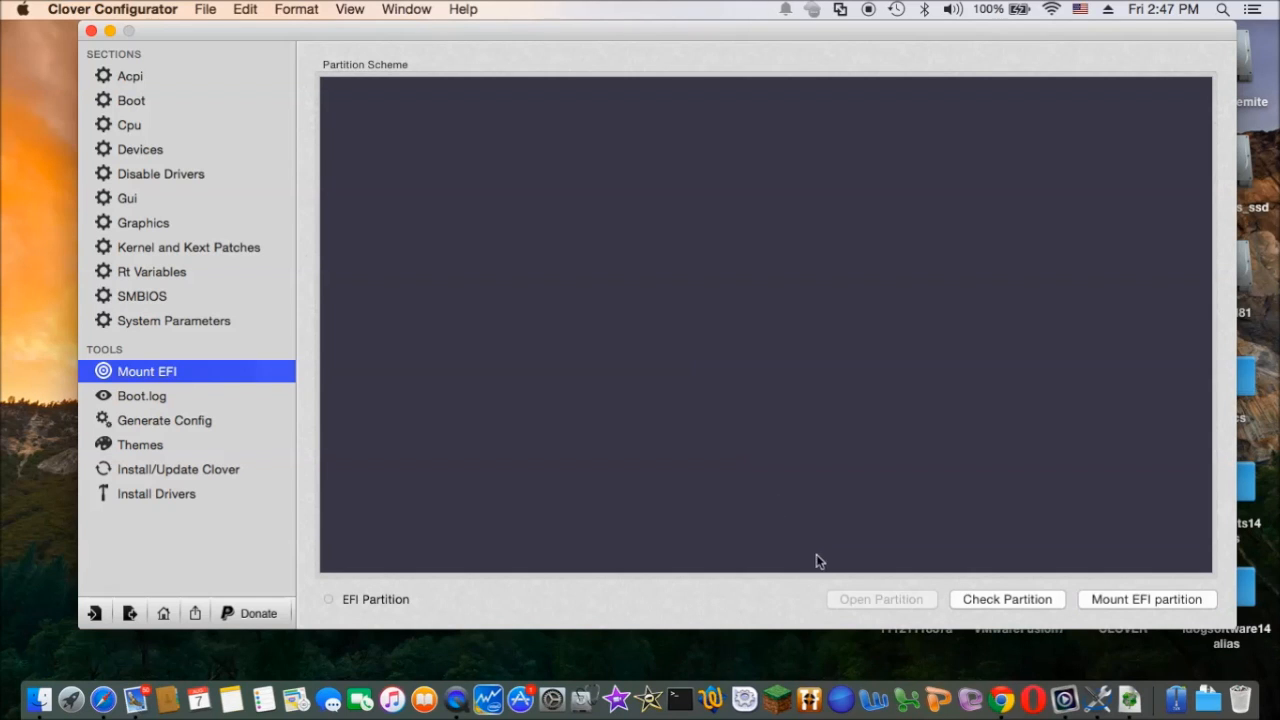
{"action": "left_click", "coordinate": [880, 599]}
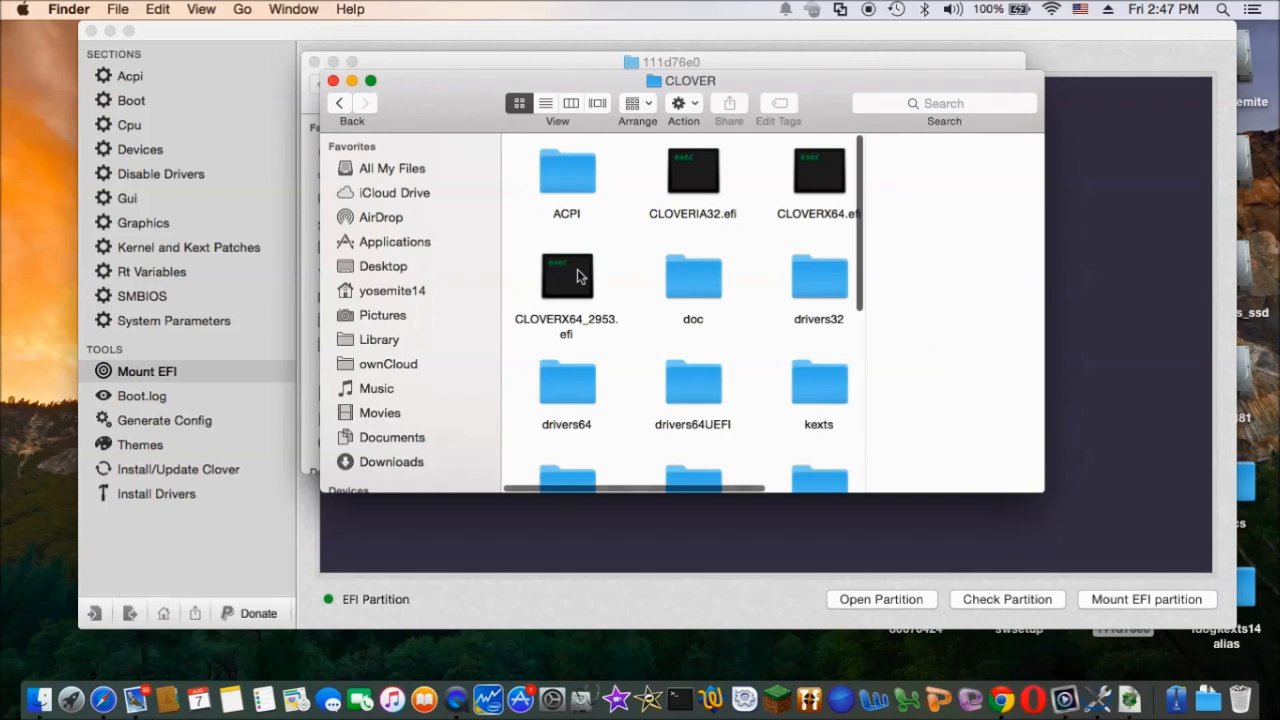
- Visit CLOVER's ACPI folder, then open CLOVER's config.plist in TextWrangler
{"action": "double_click", "coordinate": [566, 170]}
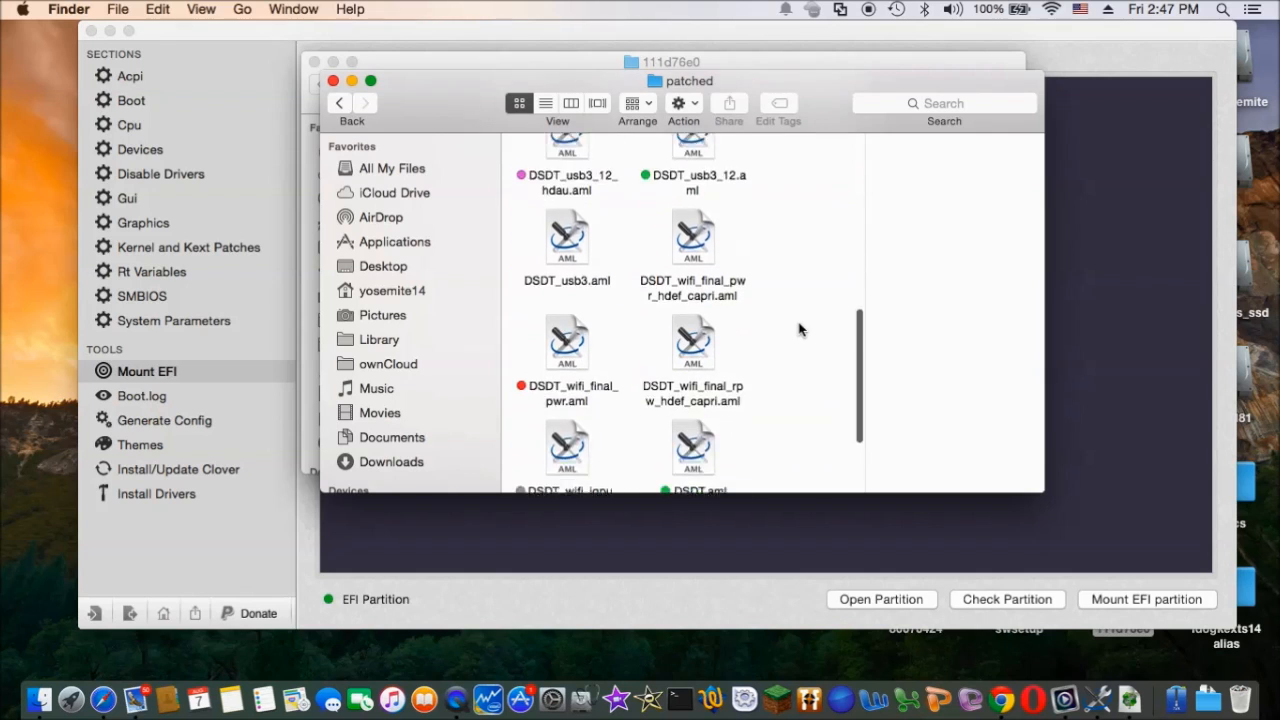
{"action": "scroll", "scroll_direction": "down", "scroll_amount": 3}
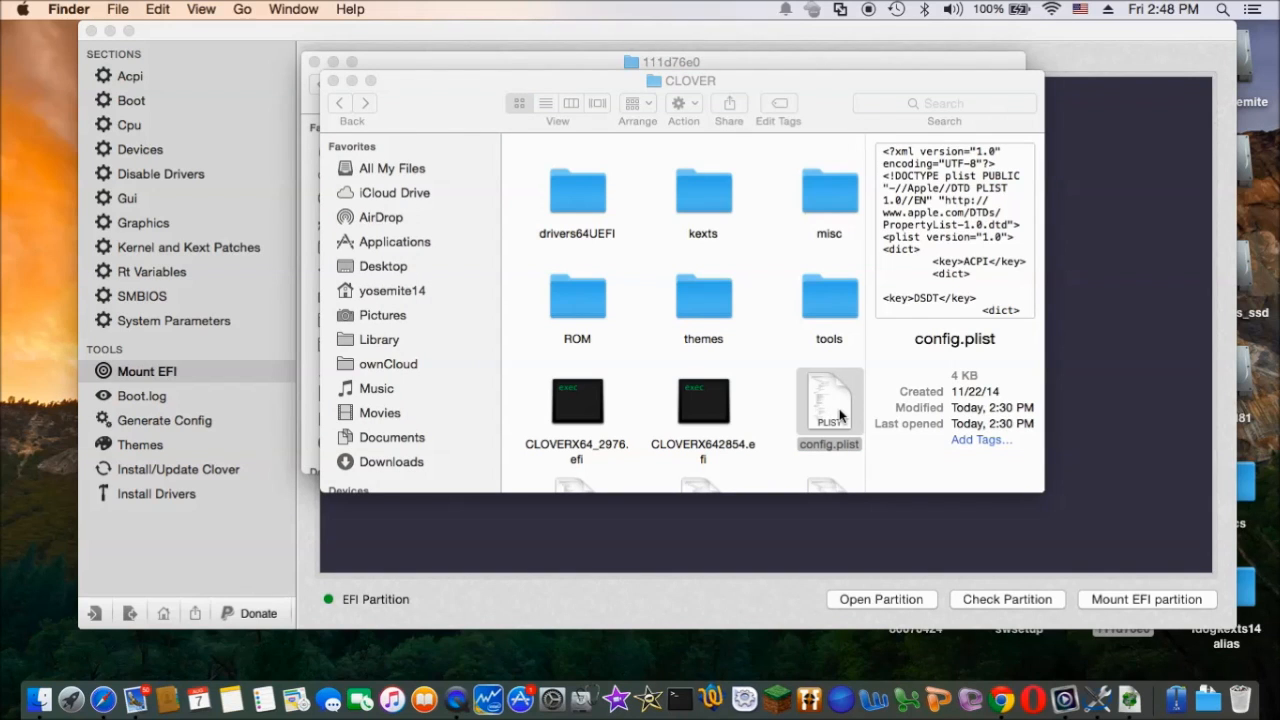
{"action": "double_click", "coordinate": [829, 405]}
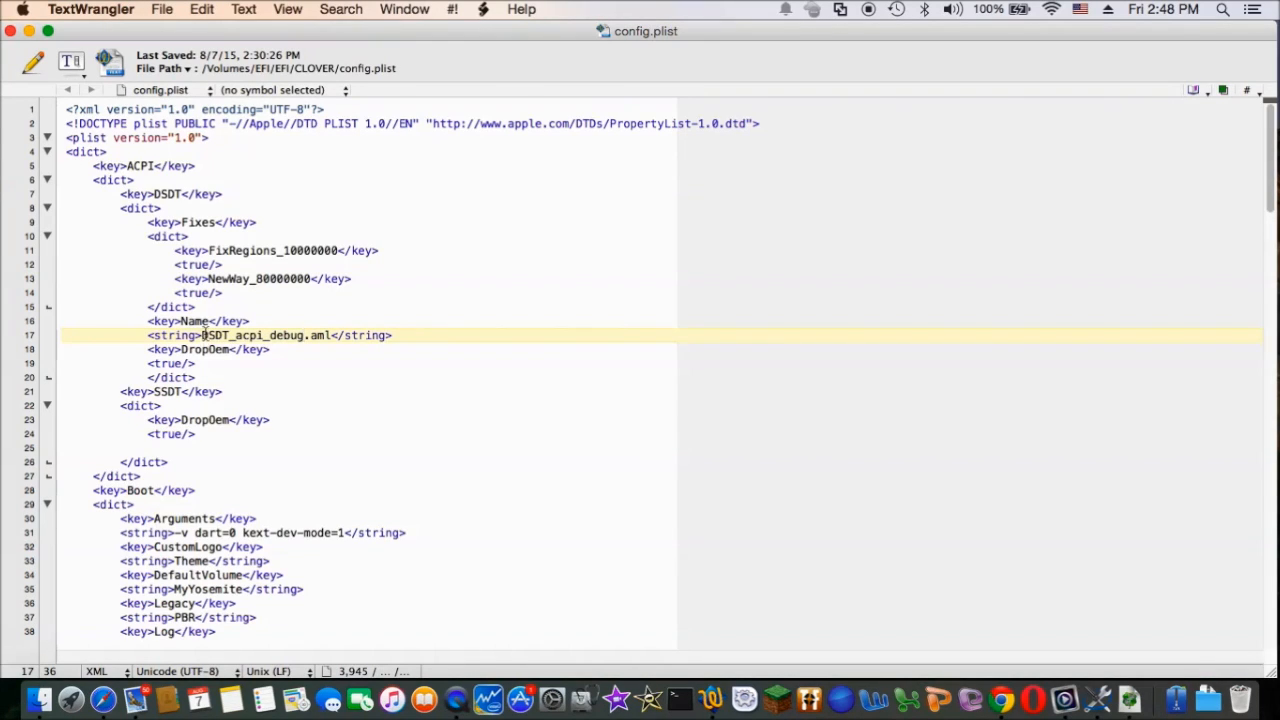
- Replace DSDT_acpi_debug with DSDT_usb3_12_keys.aml in the config.plist DSDT Name string
{"action": "double_click", "coordinate": [252, 335]}
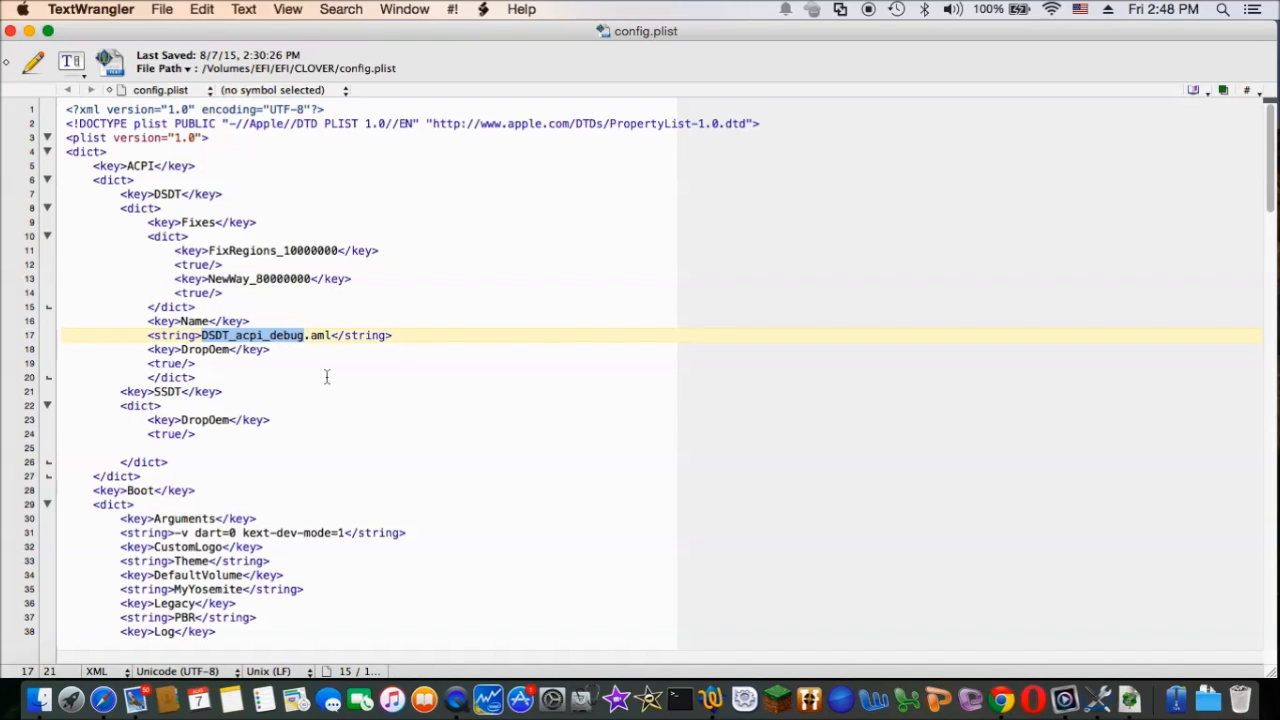
{"action": "type", "text": "DSDT_usb3_12_keys.aml"}
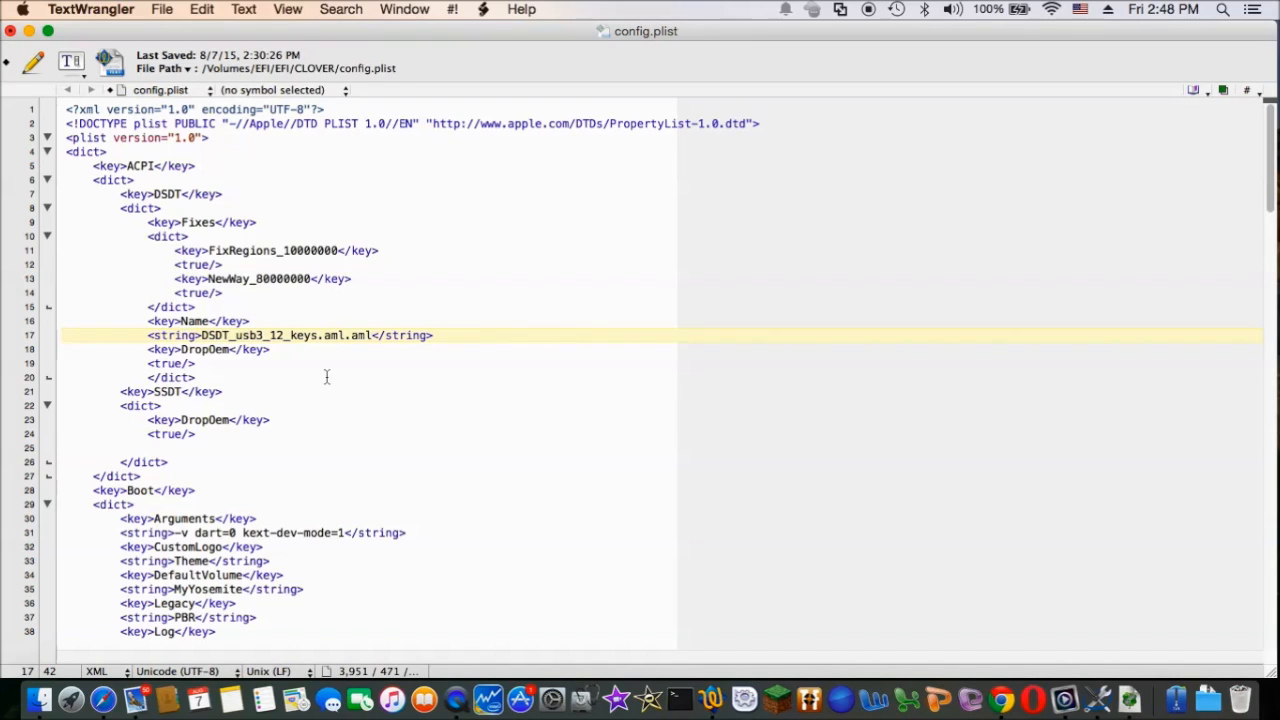